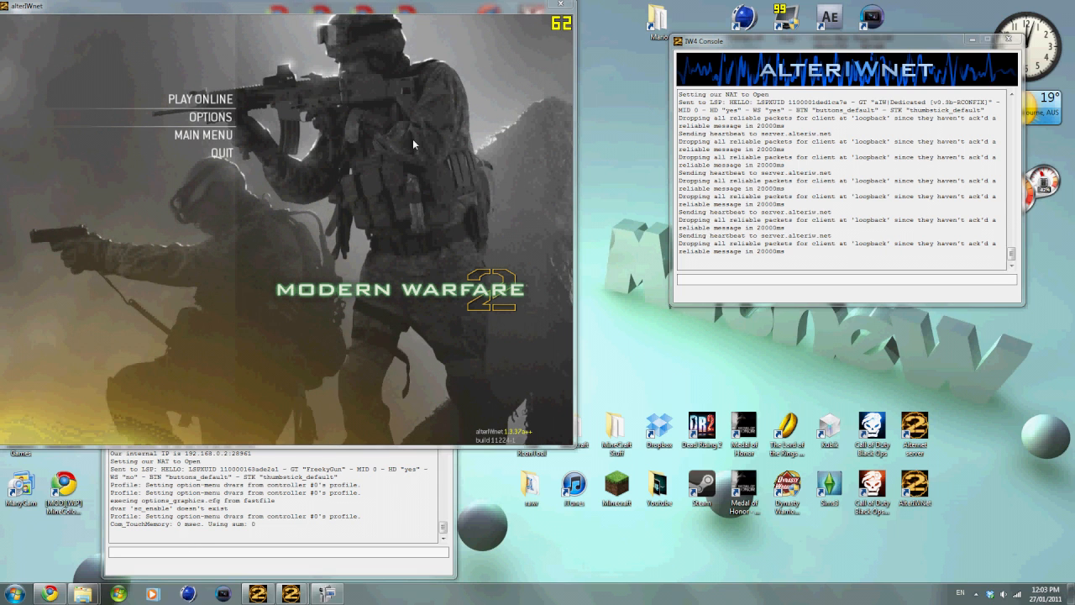
mouse_move(384, 159)
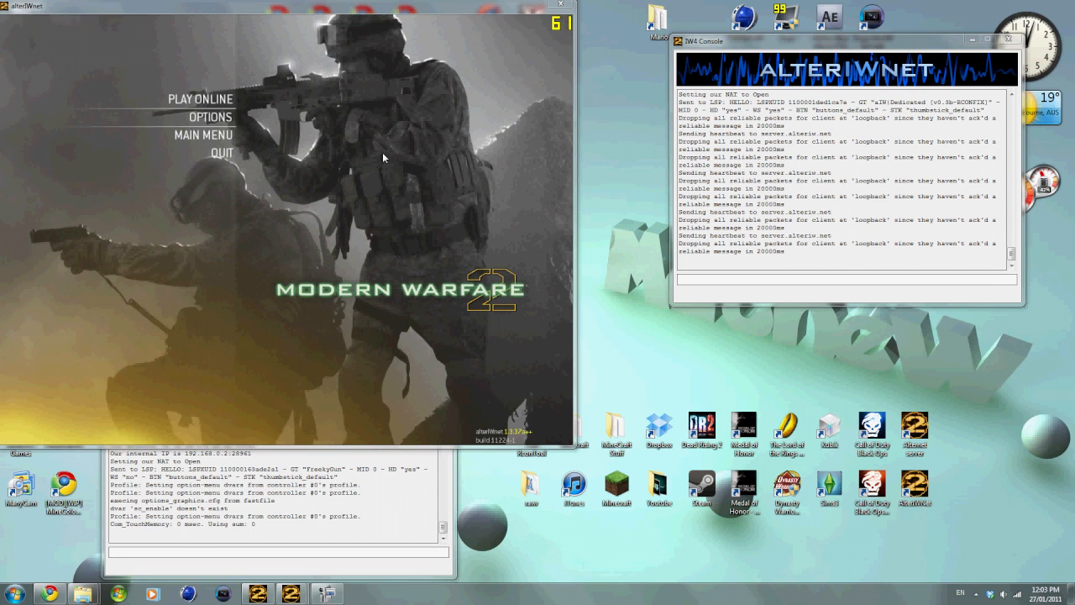
mouse_move(479, 224)
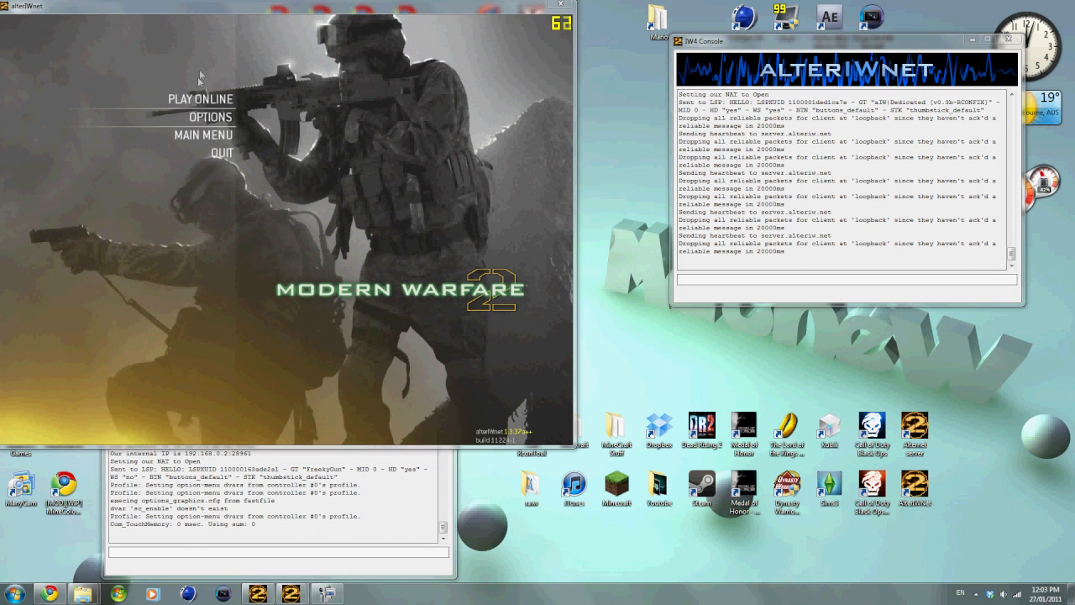
Step: Enter the online multiplayer lobby from the Modern Warfare 2 main menu
click(200, 99)
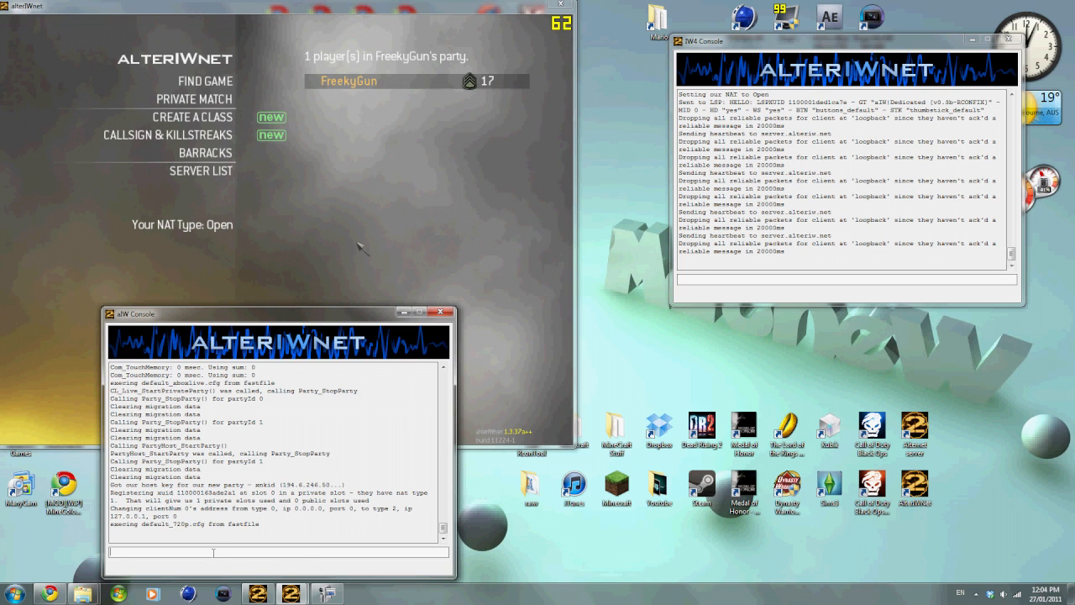
Step: Connect to 192.168.0.2:28960 and spawn on Rust with Custom Class 5
text(connect)
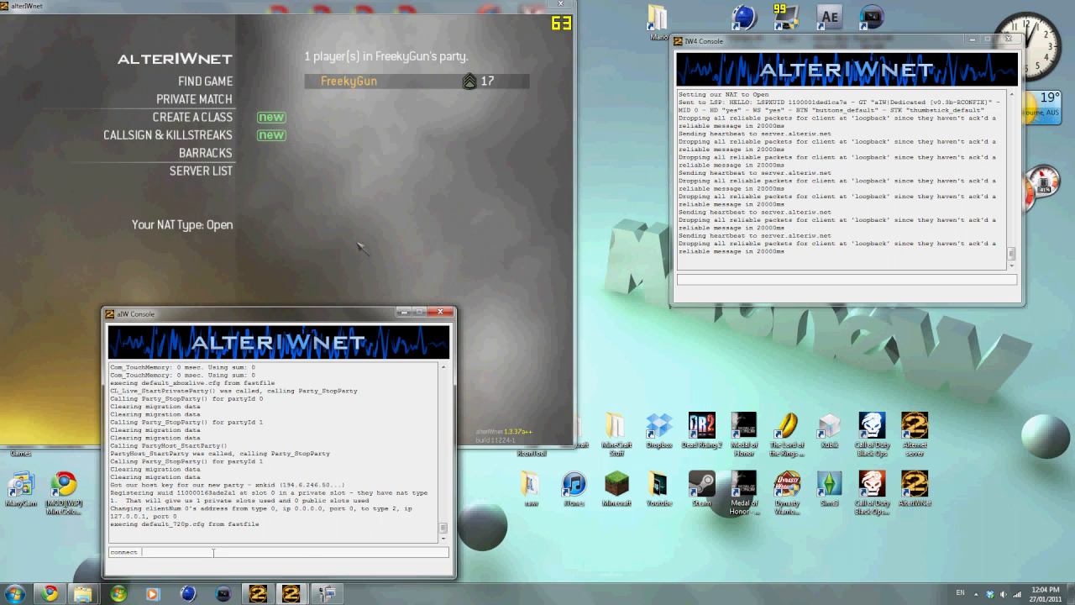
text(192.168.0.2:28960)
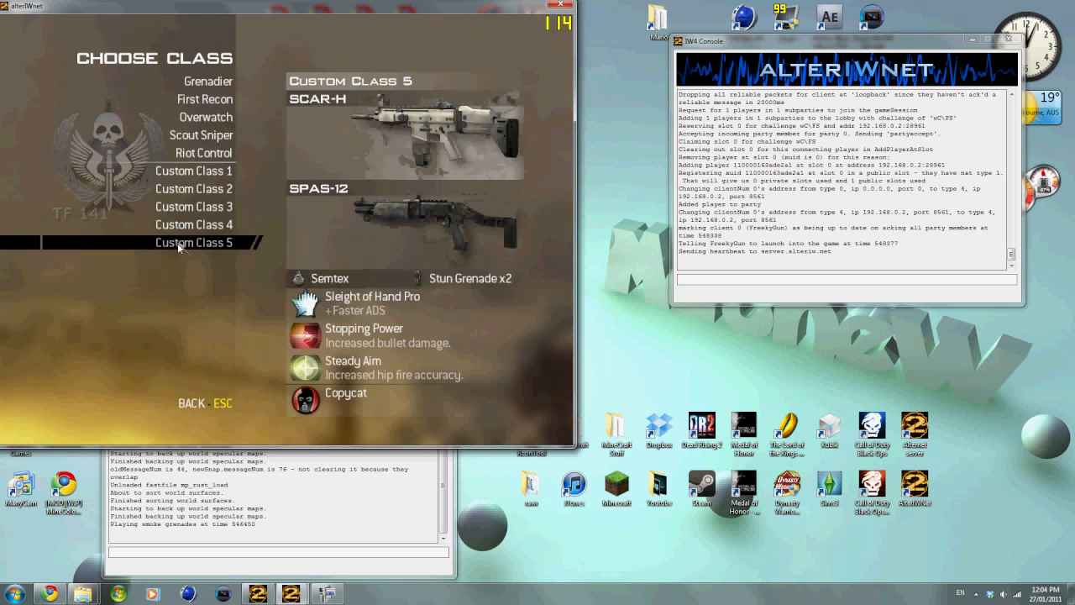
click(194, 242)
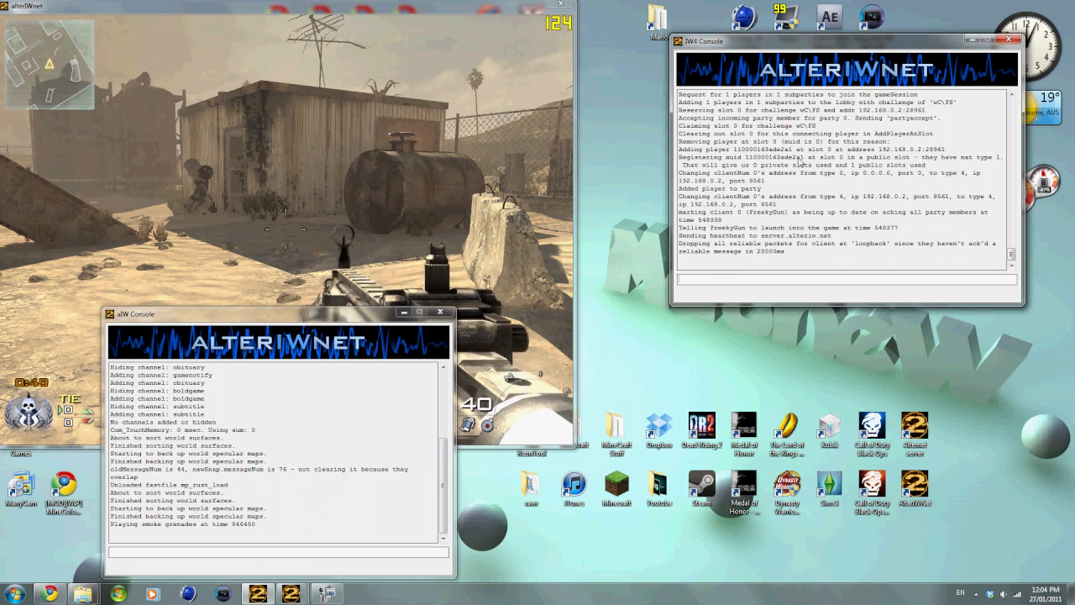
text(scr_t)
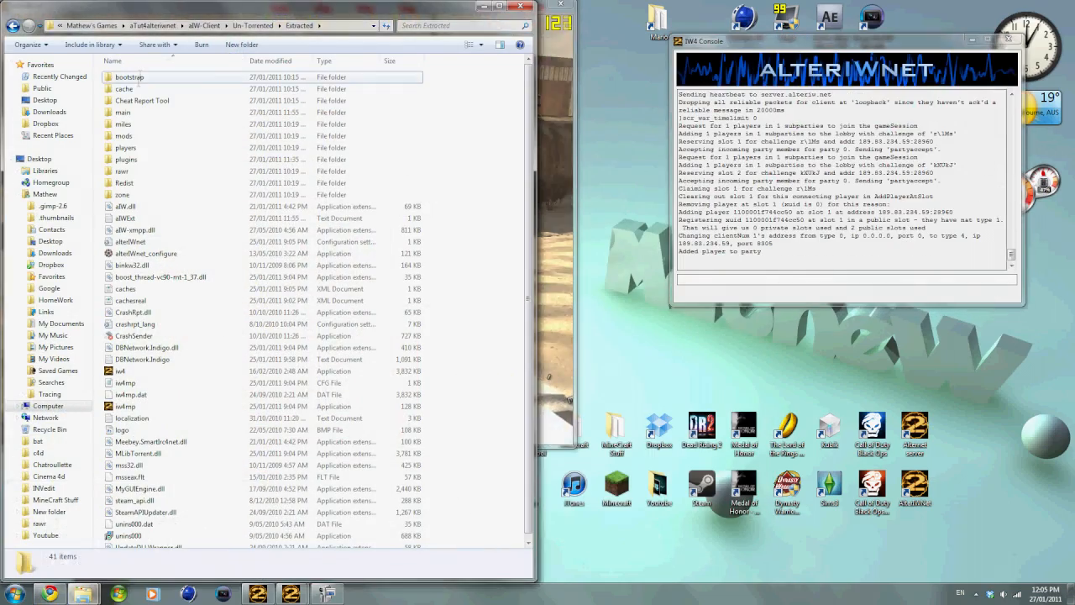
Step: Open the Extracted mods folder and scroll through its 80 mods
click(123, 135)
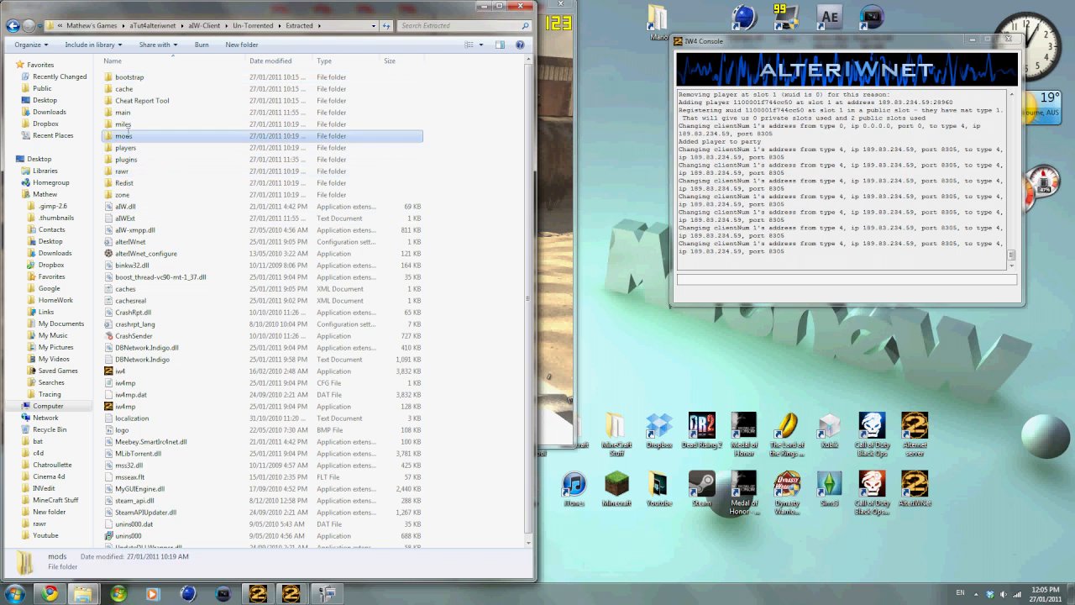
double_click(124, 136)
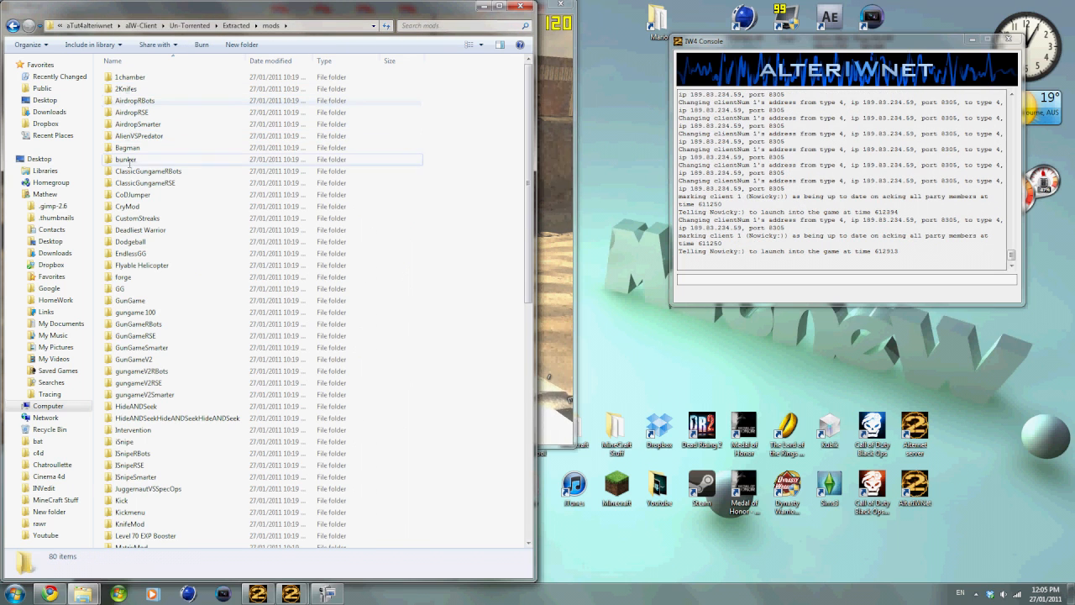
scroll(down, 3)
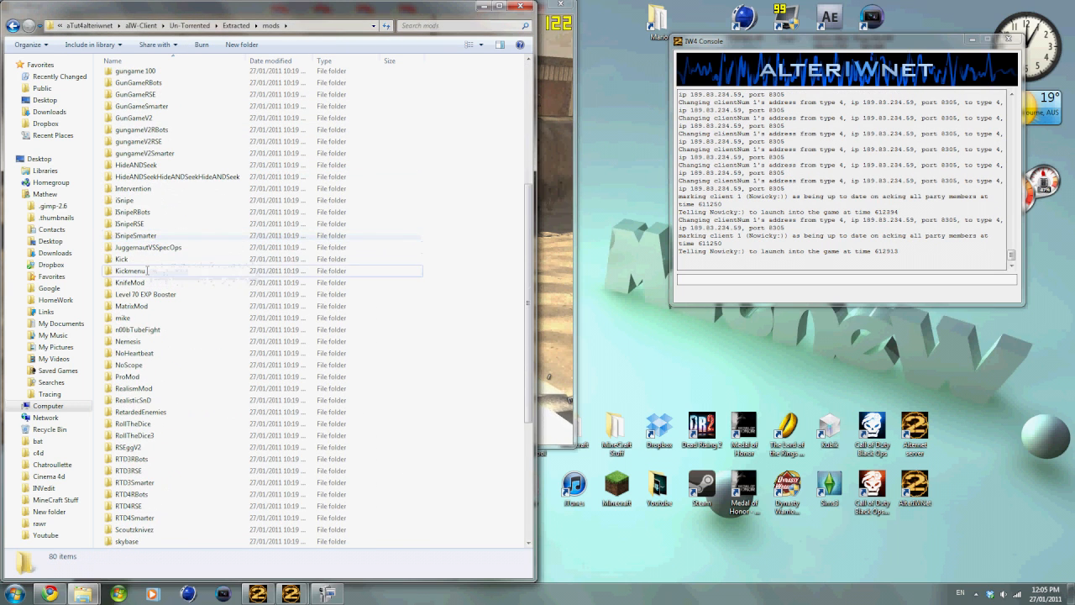
scroll(down, 3)
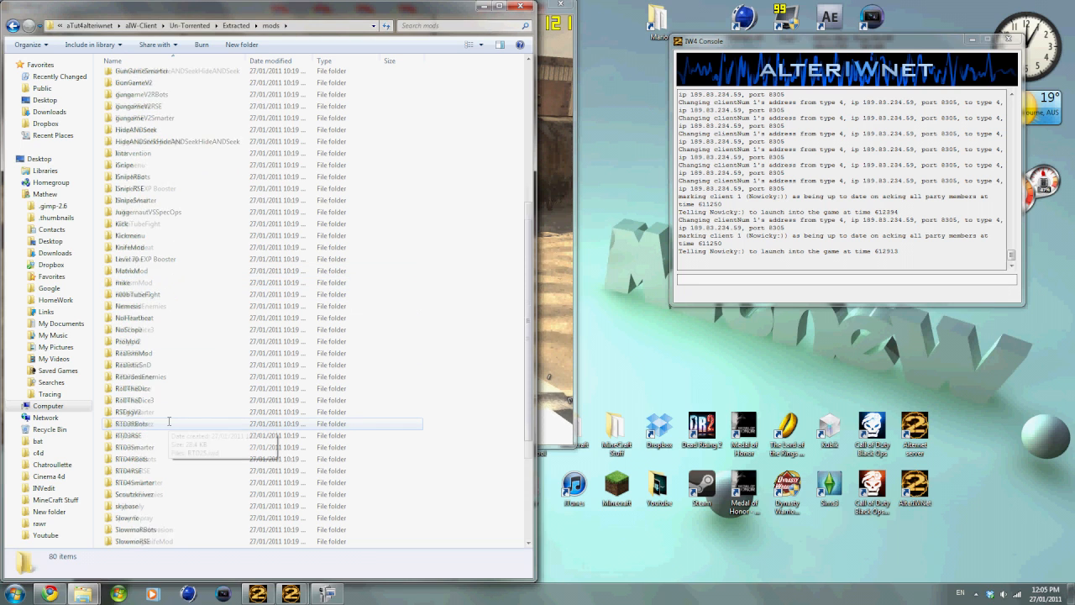
scroll(down, 3)
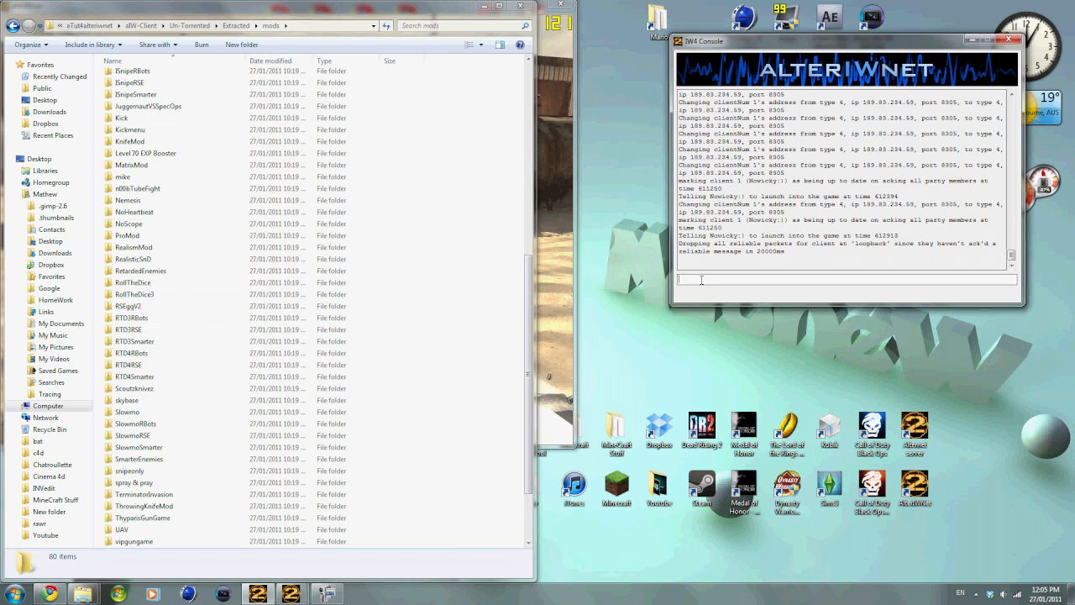
Step: Enter 'fs_game mods/RollTheDice3' in the IW4 Console
text(fs_game)
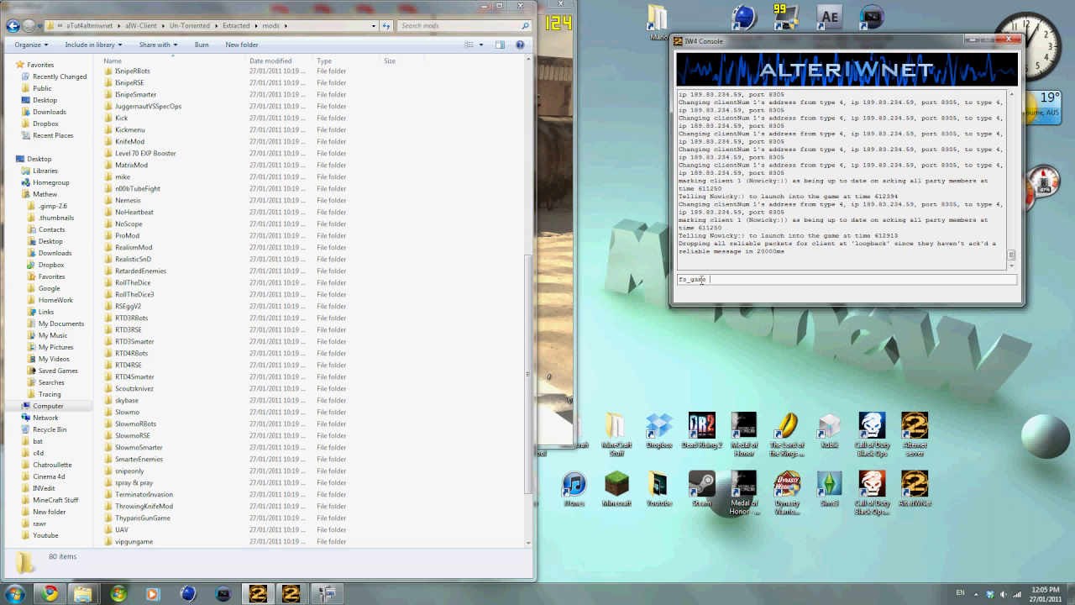
text(mods)
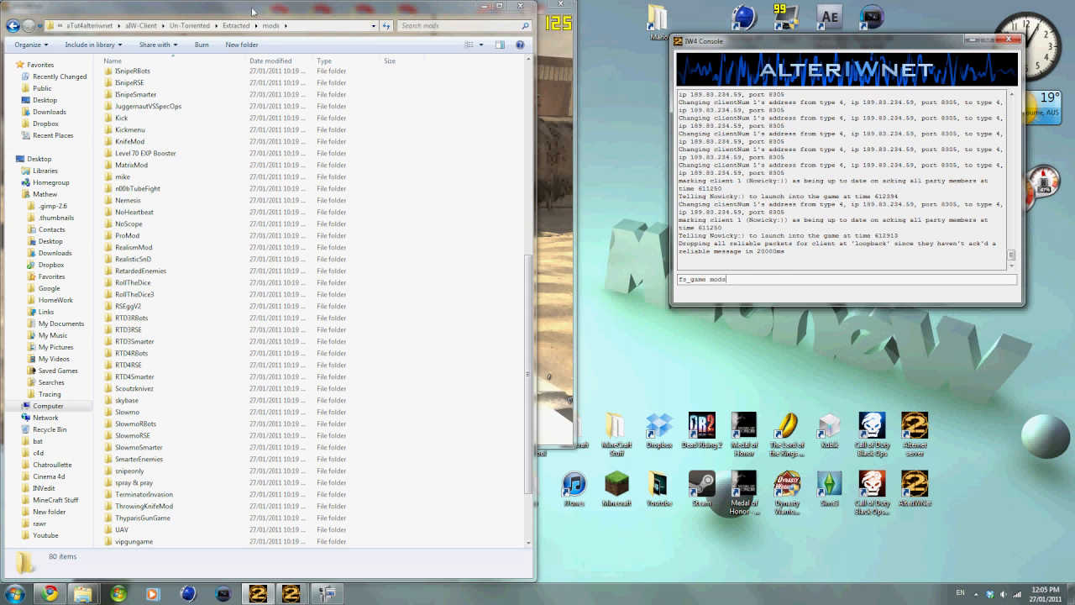
mouse_move(462, 300)
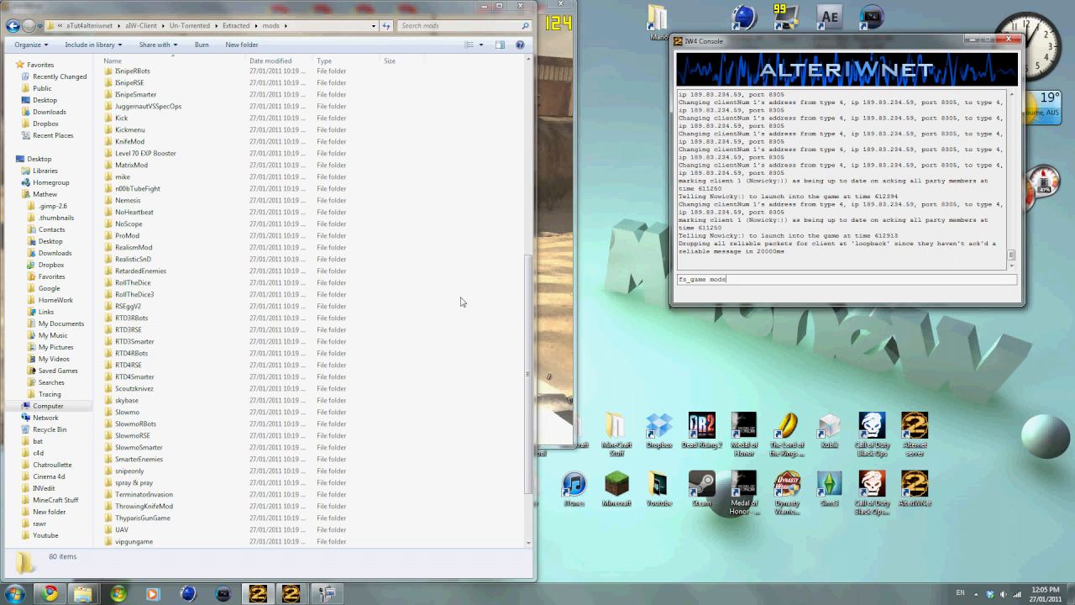
text(/RollTheDice)
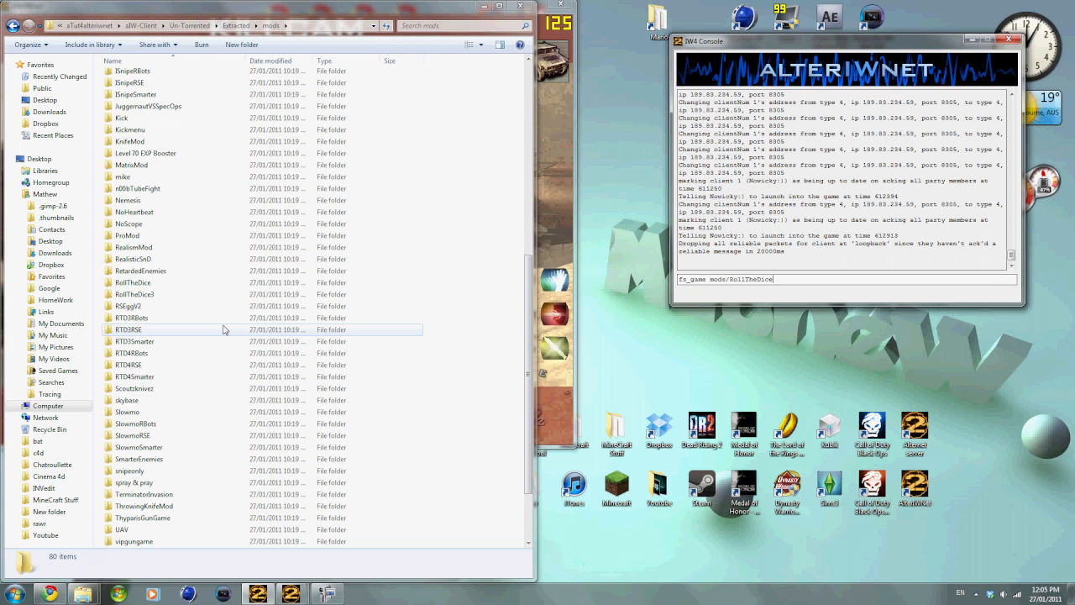
text(3)
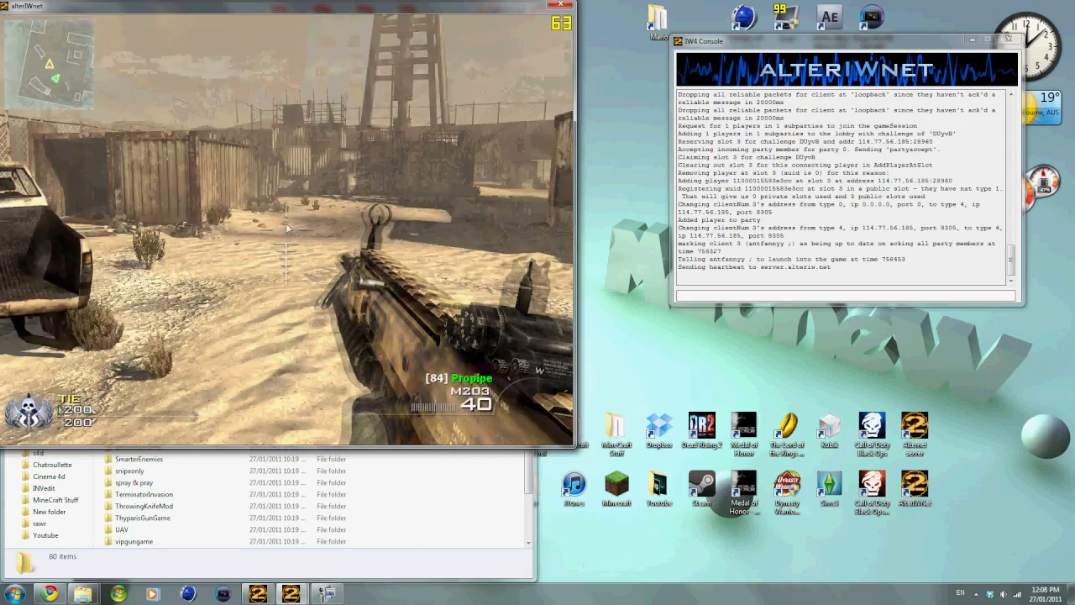
mouse_move(288, 226)
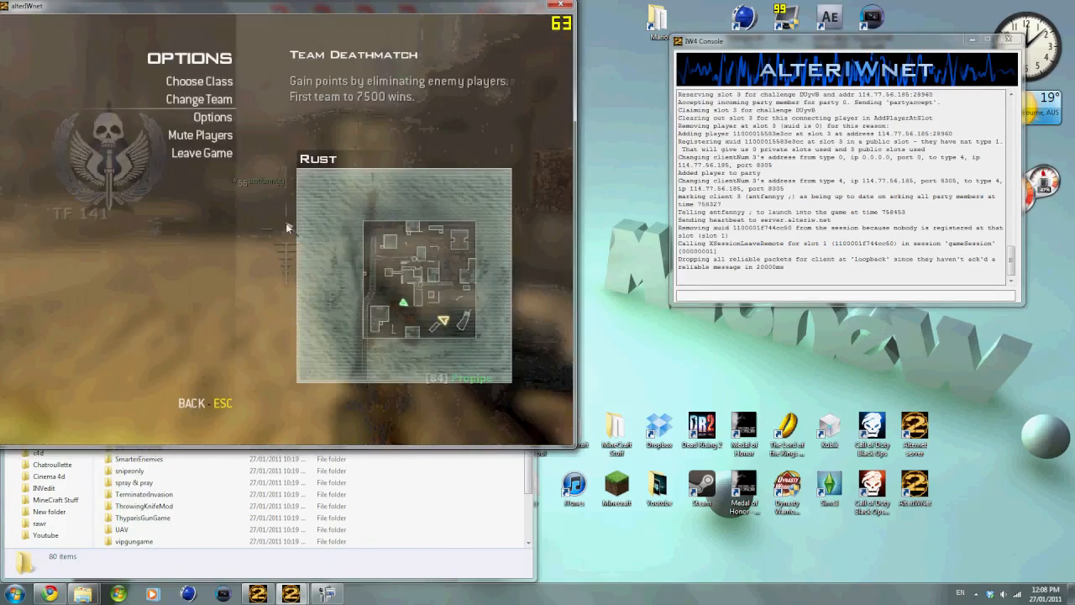
Step: Choose Leave Game from the in-game Options menu
click(198, 81)
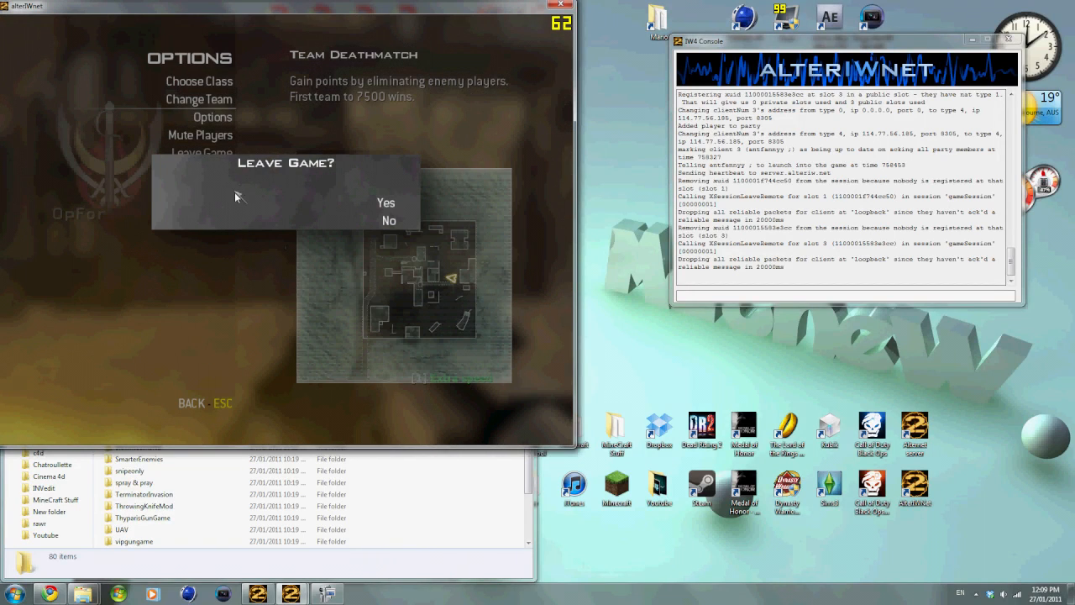
Step: Confirm leaving the match, then quit Modern Warfare 2
click(386, 202)
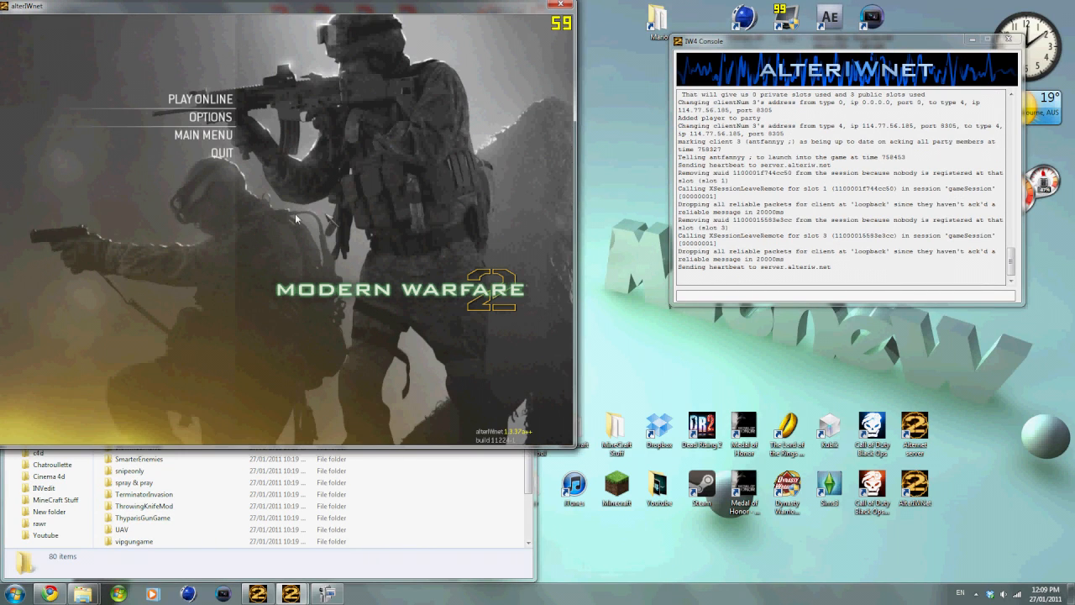
click(211, 154)
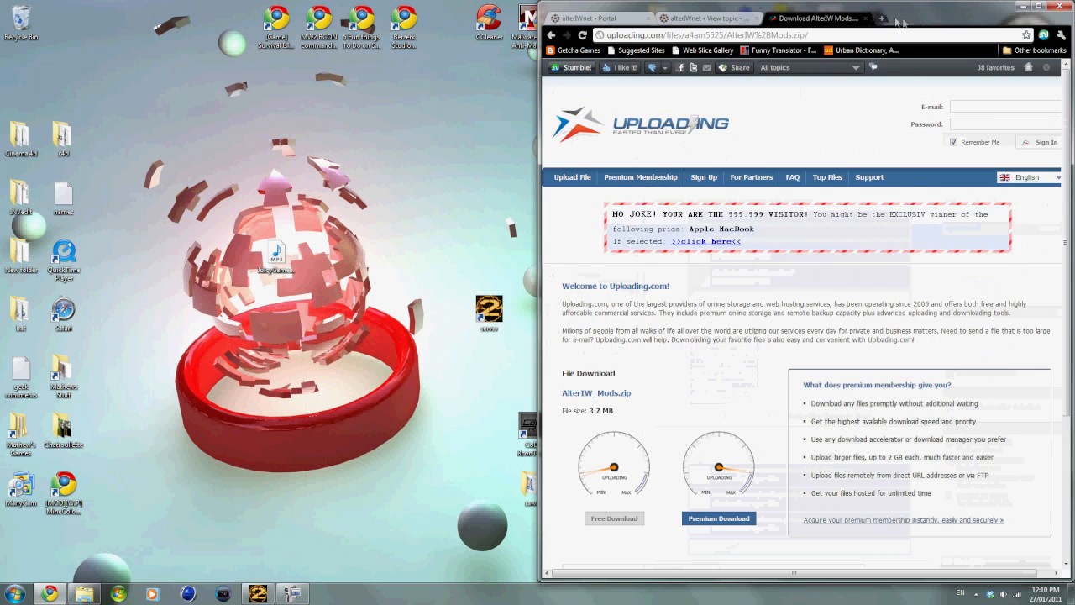
Step: Open a new blank tab in Chrome
click(896, 17)
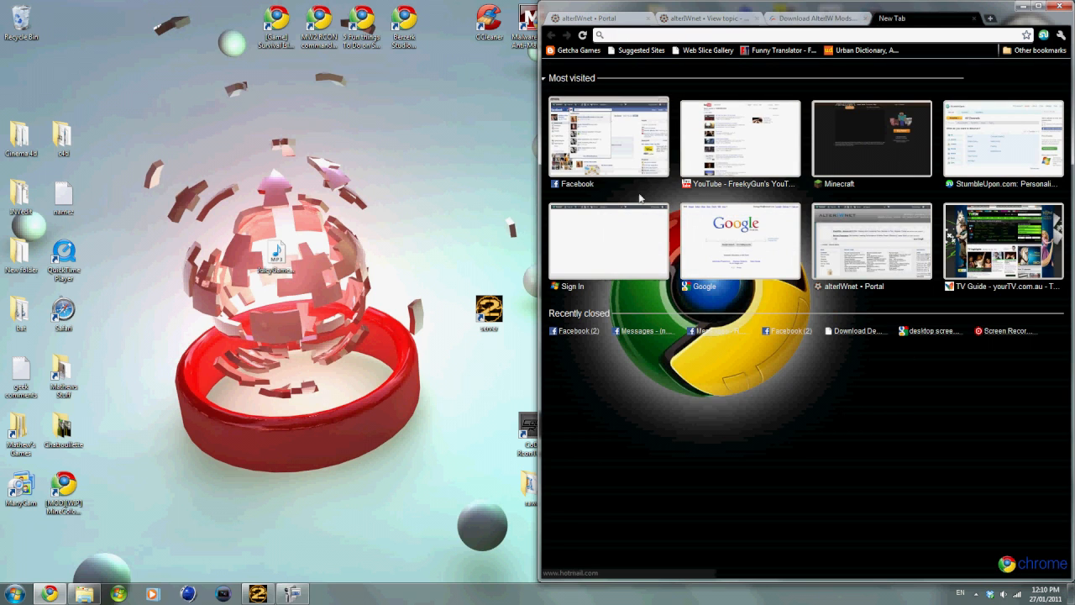
mouse_move(912, 191)
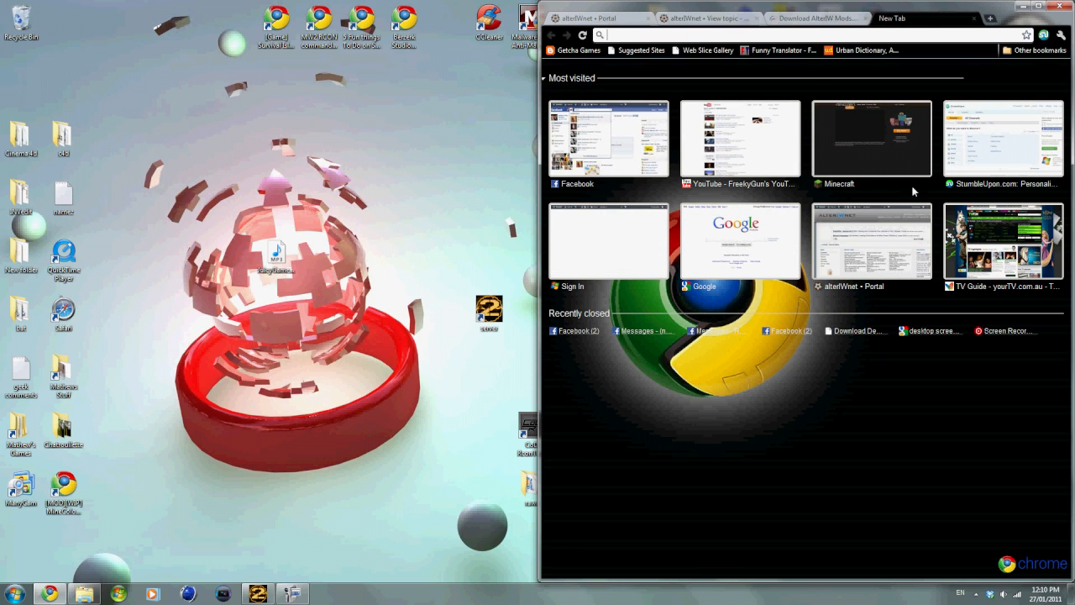
mouse_move(724, 131)
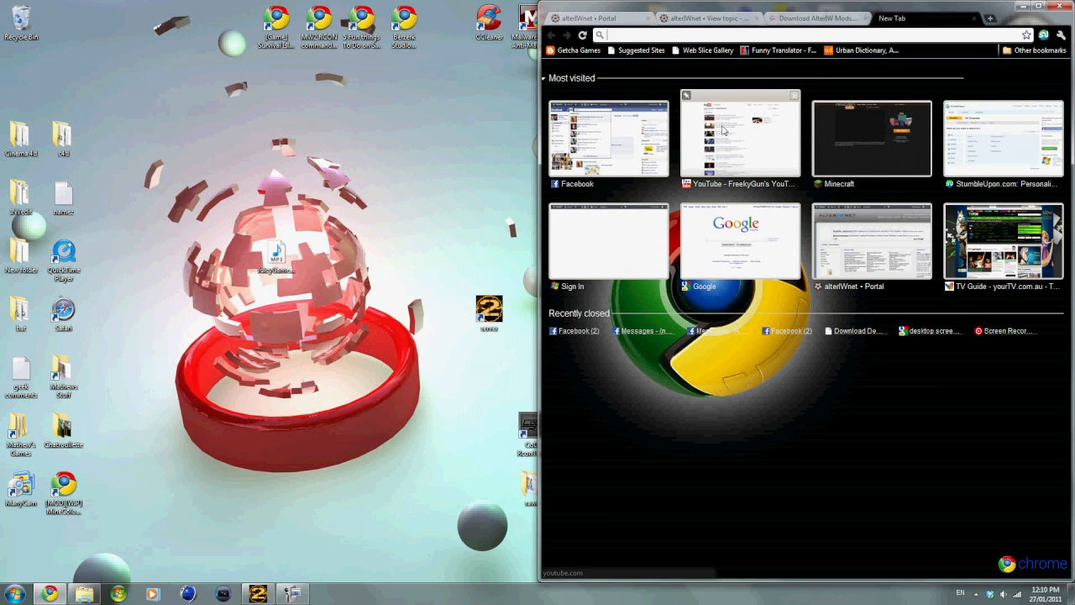
Step: Search 'cod rcon tool', then return to the AlterIW_Mods.zip download tab
text(cod rcon tool)
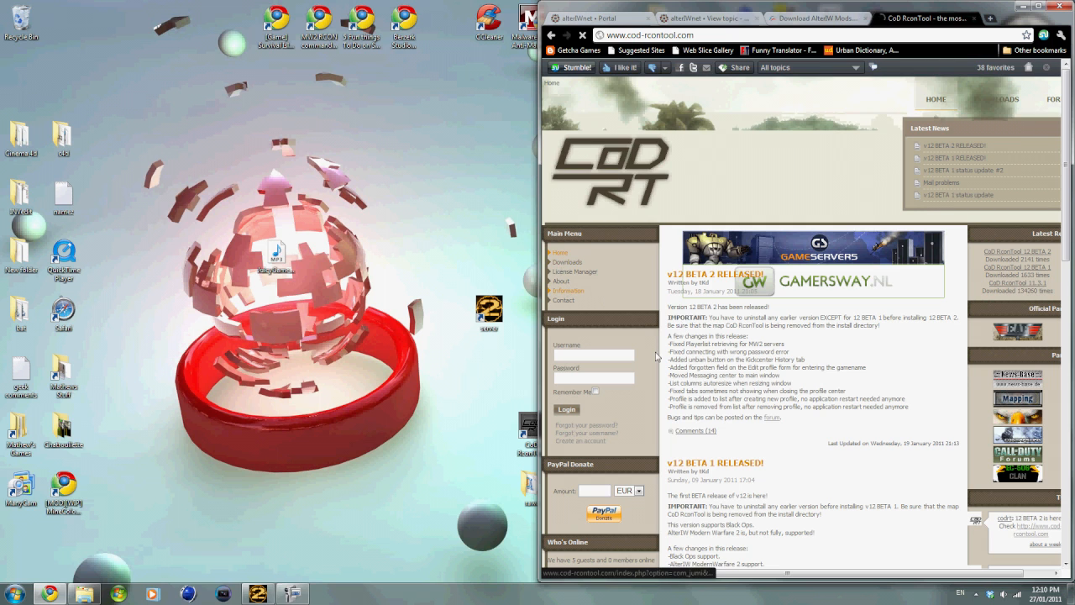
click(569, 262)
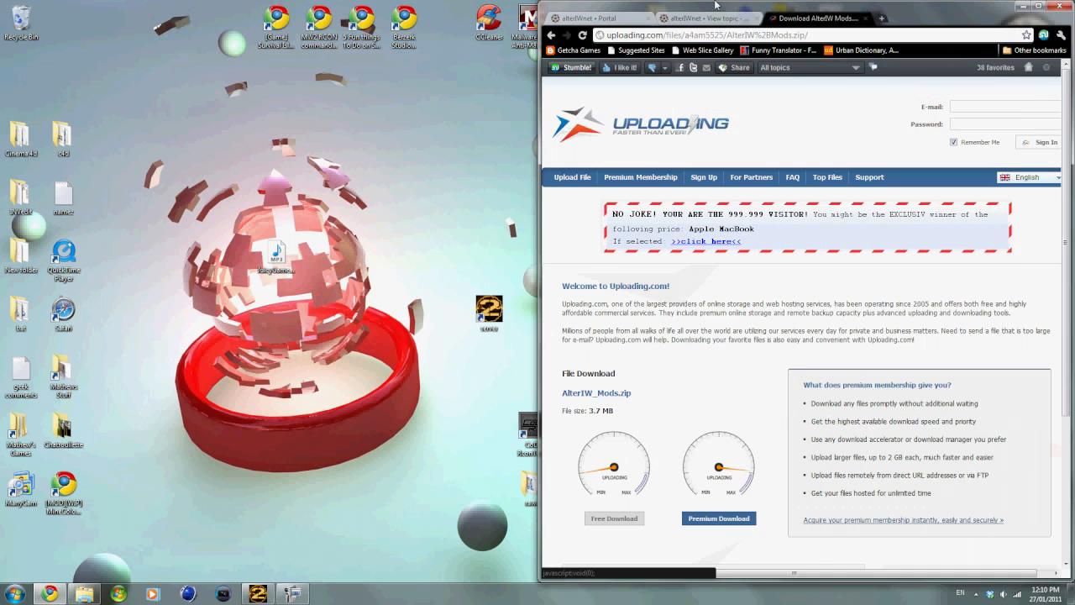
scroll(down, 3)
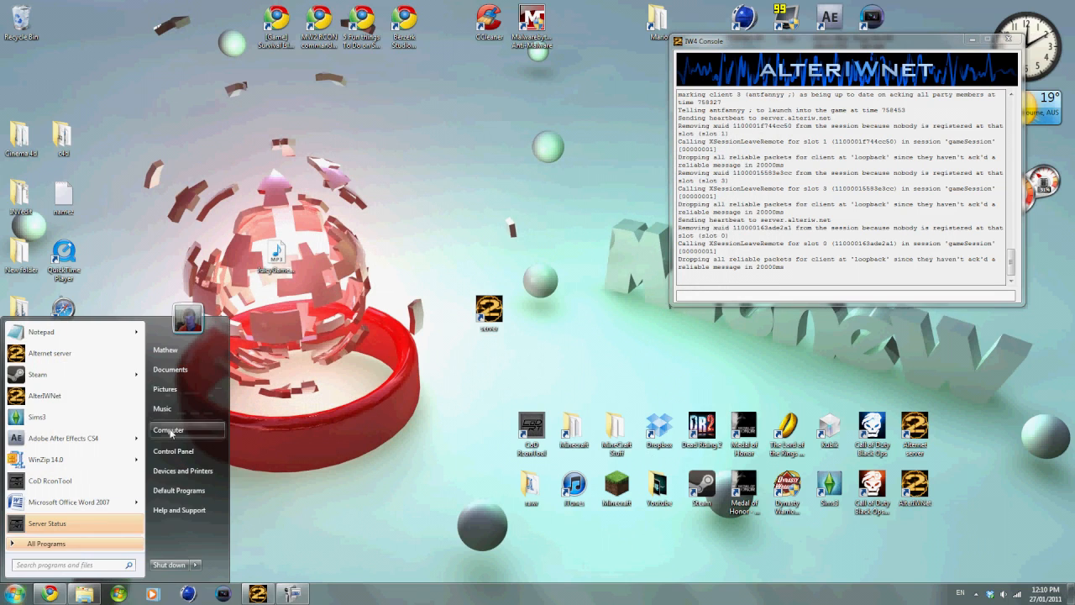
Step: Browse through aTut4alteriwnet, aIW-Client and Extracted into the mods folder
click(170, 430)
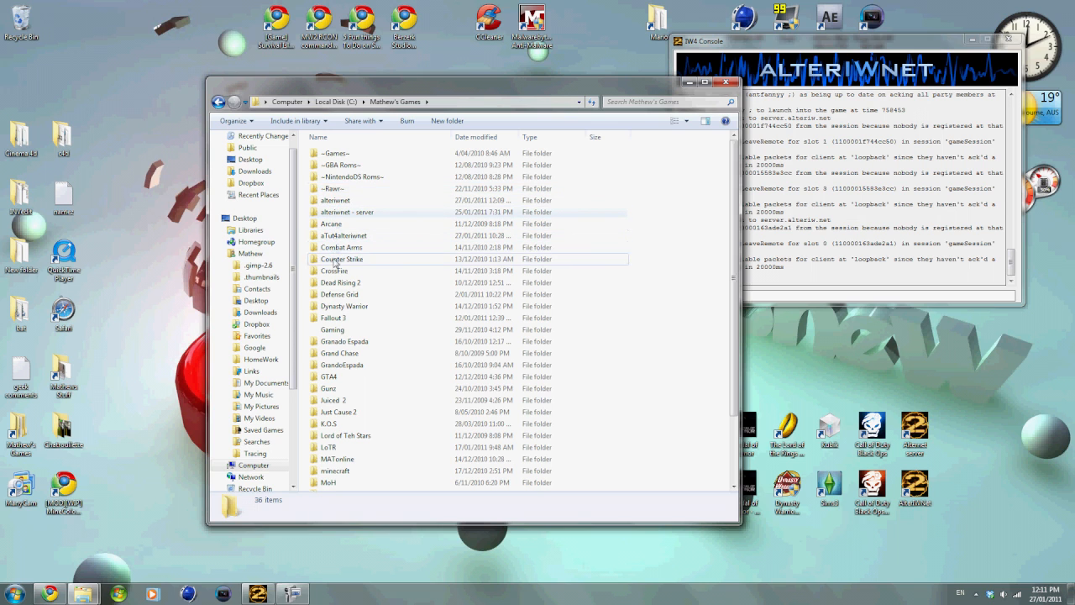
double_click(348, 235)
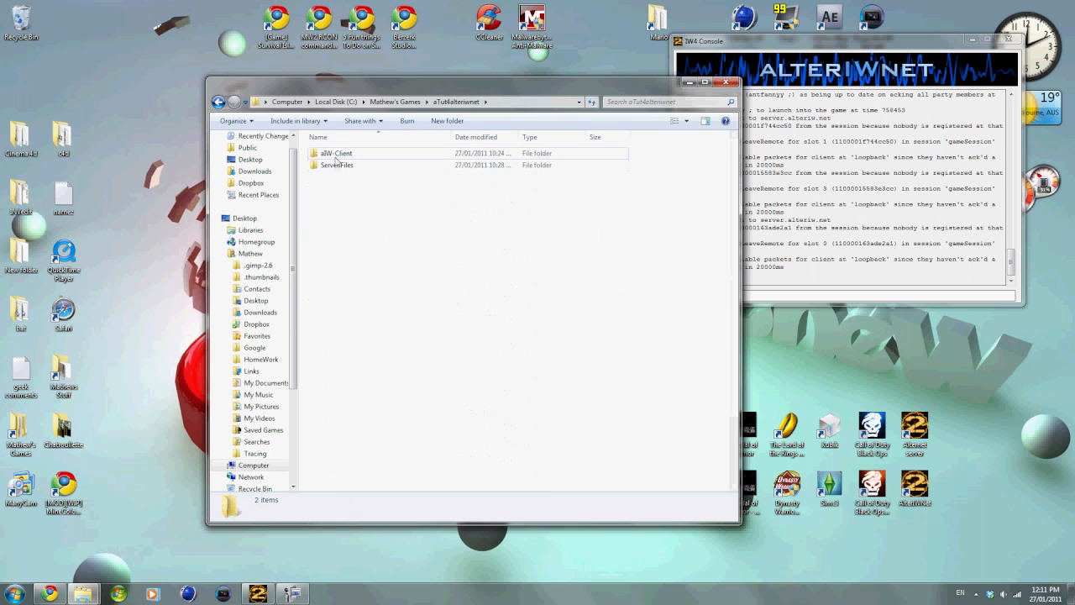
double_click(336, 153)
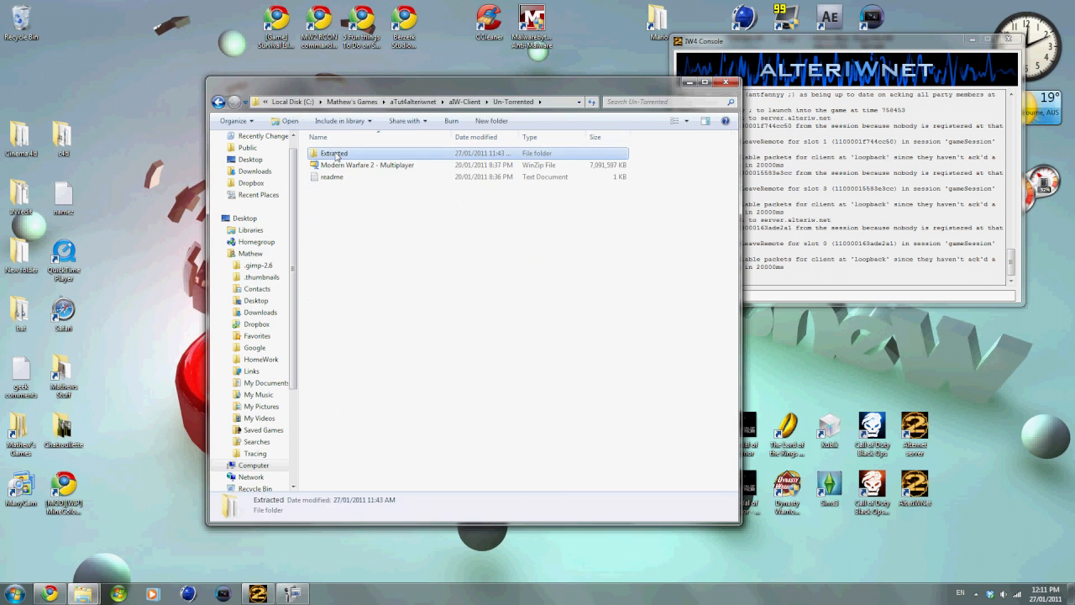
double_click(334, 153)
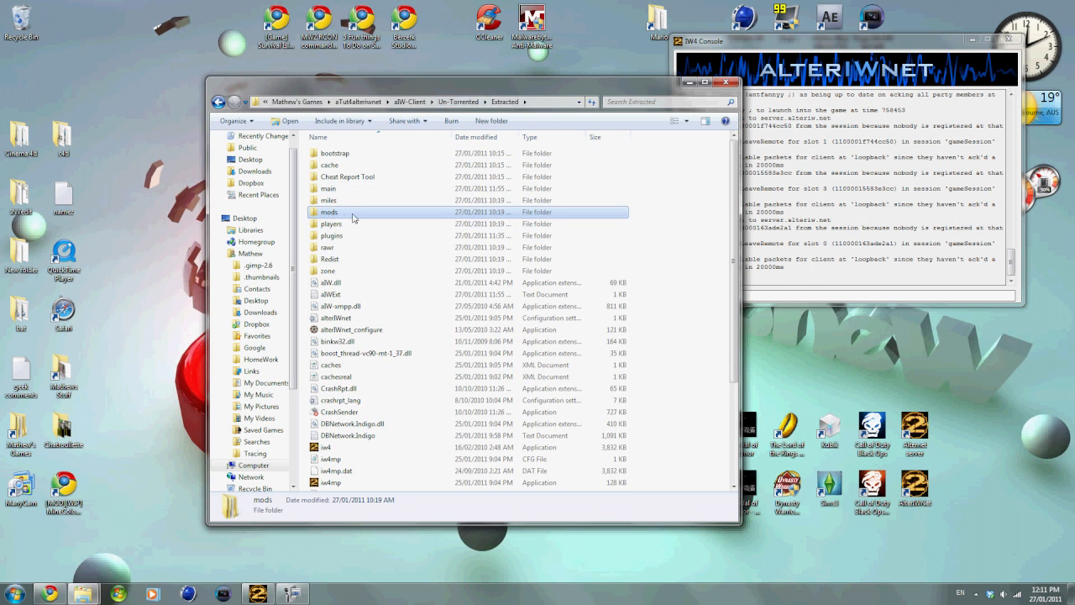
mouse_move(353, 217)
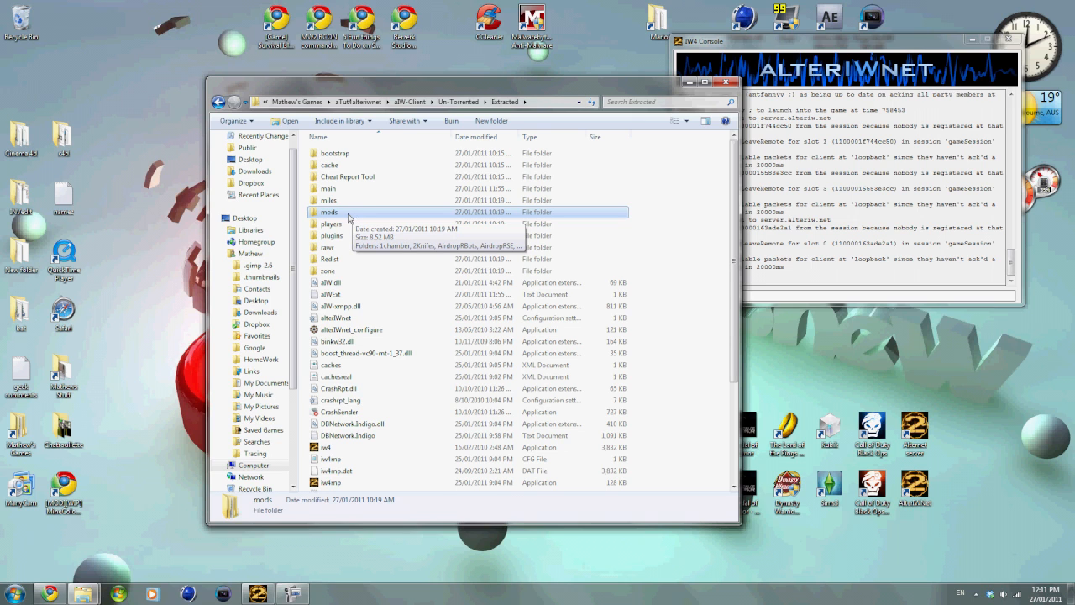
double_click(328, 211)
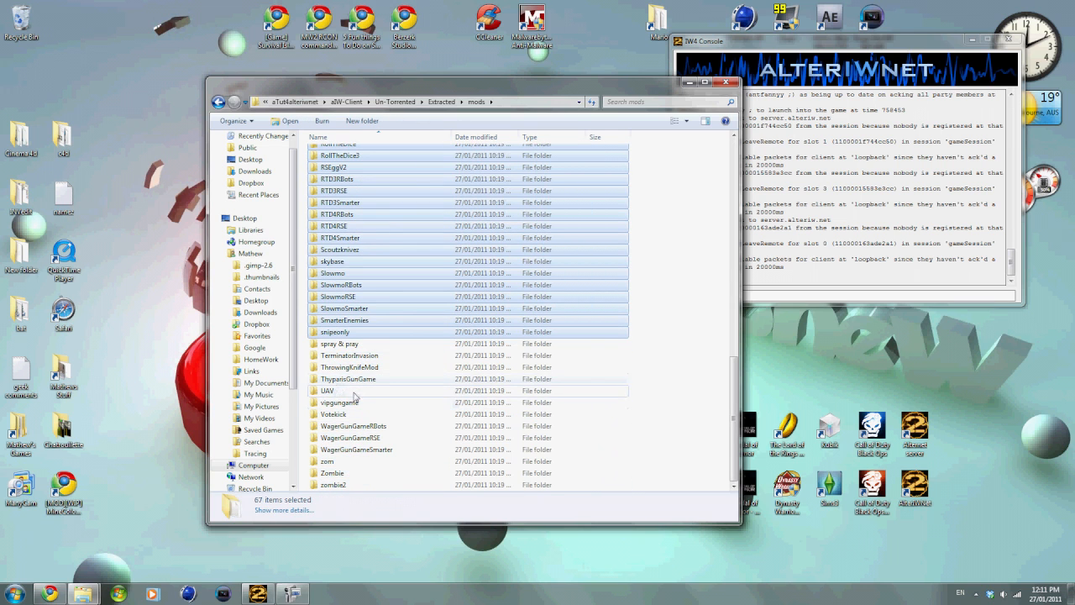
scroll(up, 3)
text(fs_game mods)
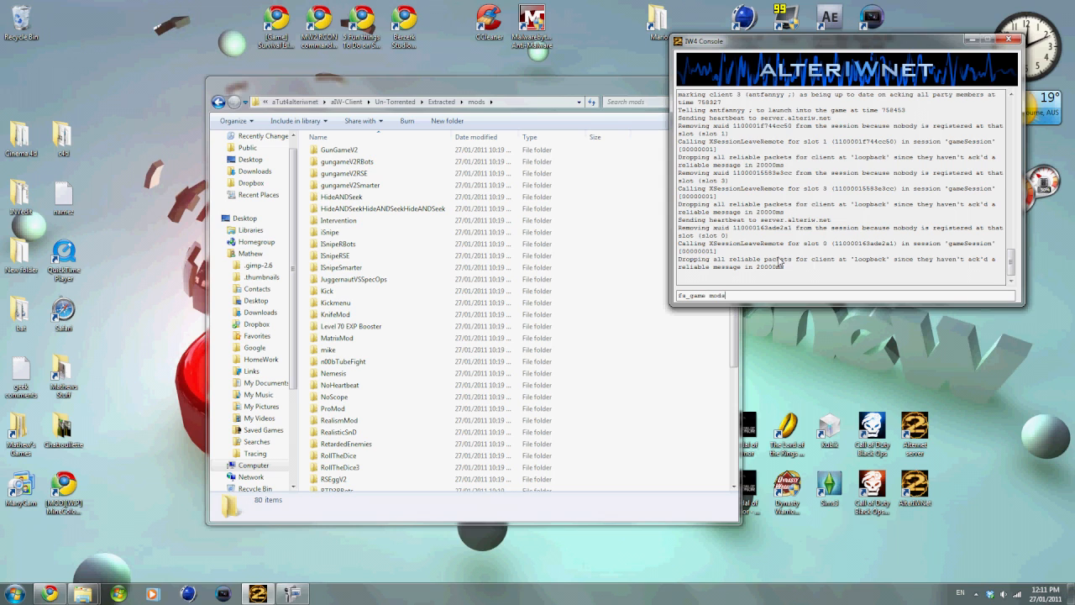
Step: Enter 'fs_game mods/iSnipe; map_restart' in the IW4 Console
text(/i)
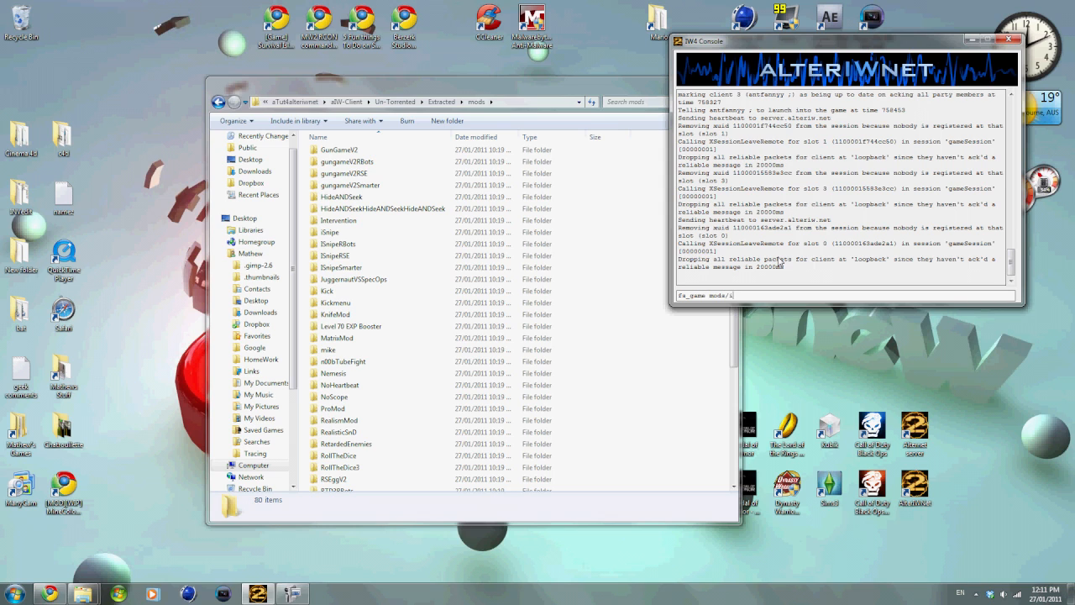
text(iSnipe)
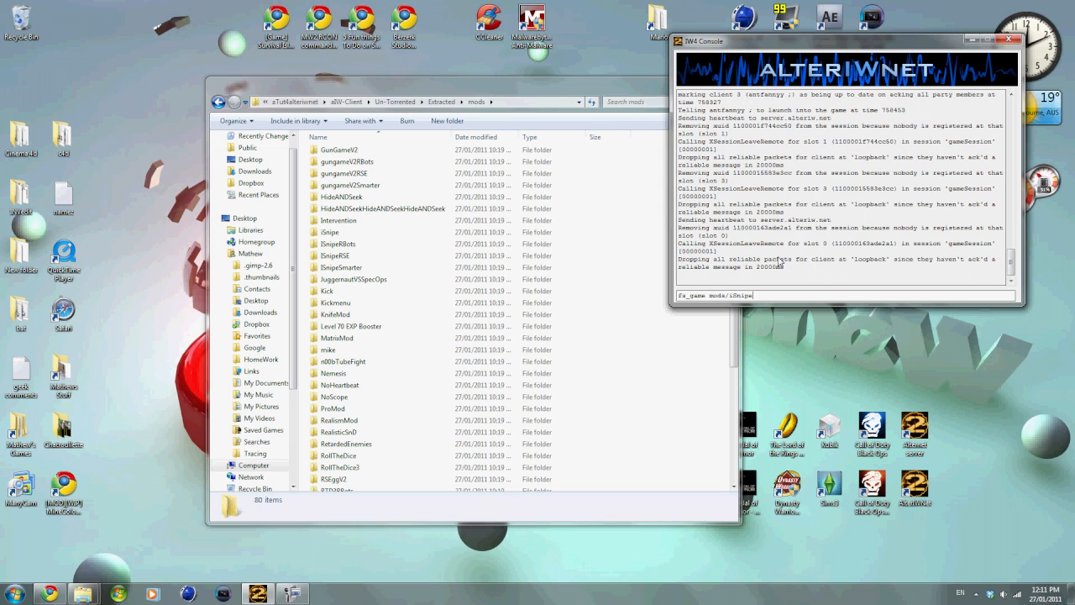
text(;)
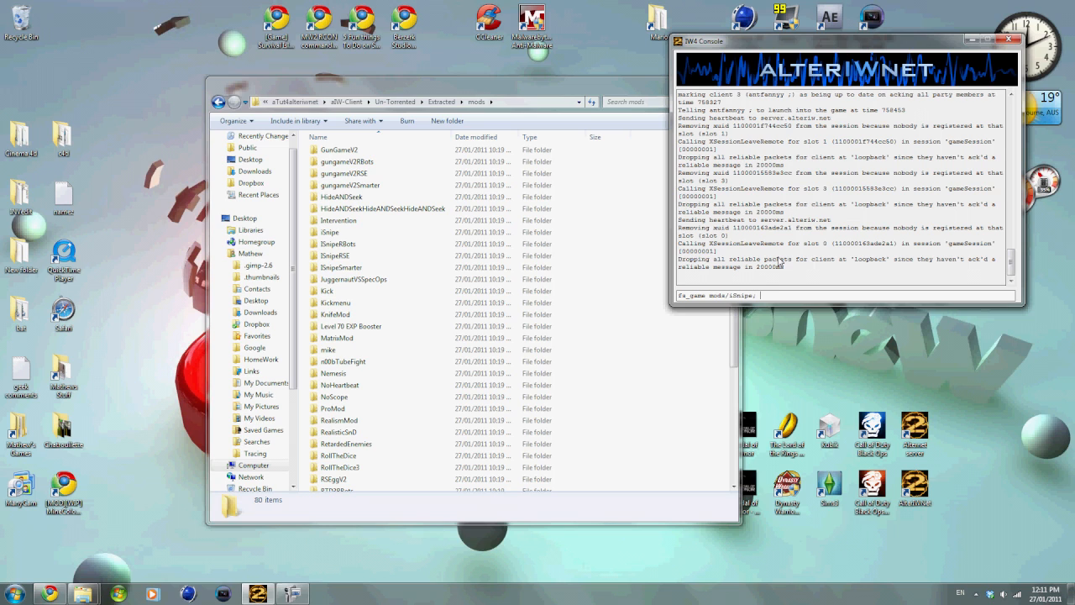
text(map_restar)
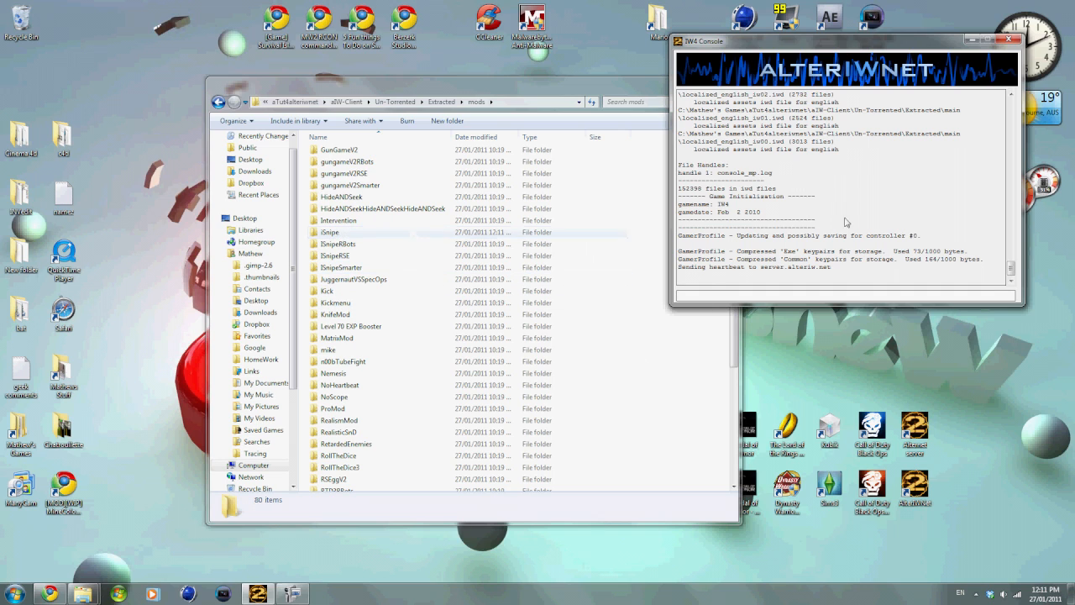
mouse_move(857, 221)
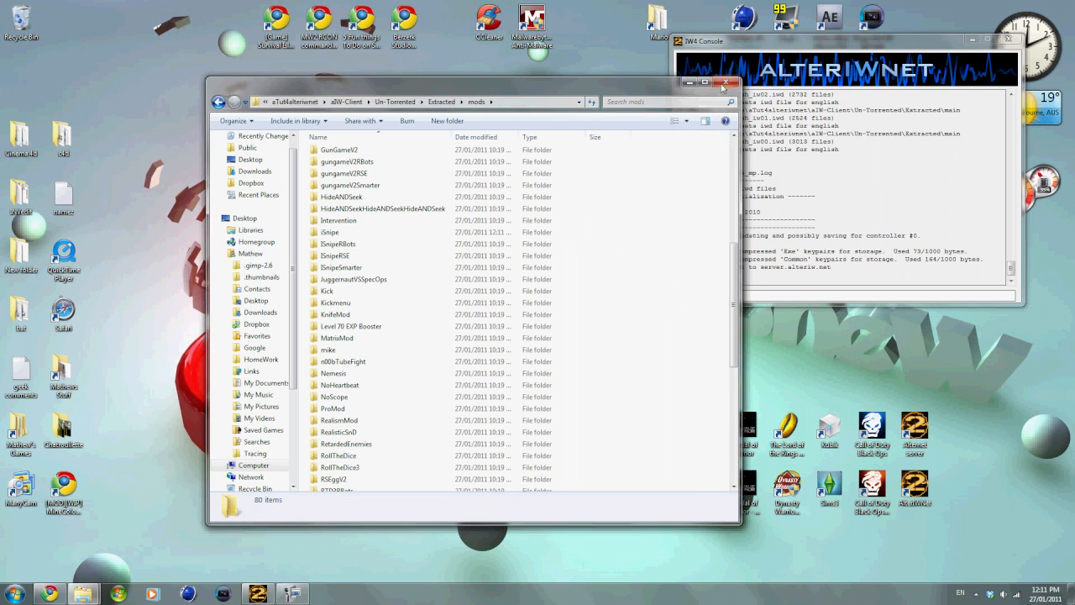
Step: Enter the rcon password with IP 127.0.0.1 and port 28960 in CoD RconTool
right_click(531, 430)
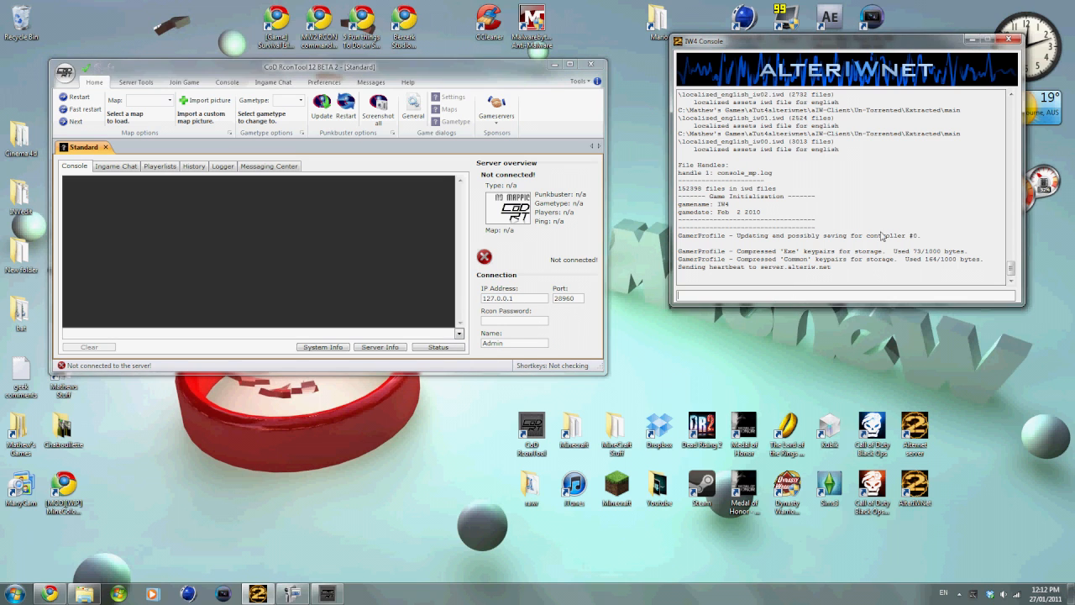
text(rcon)
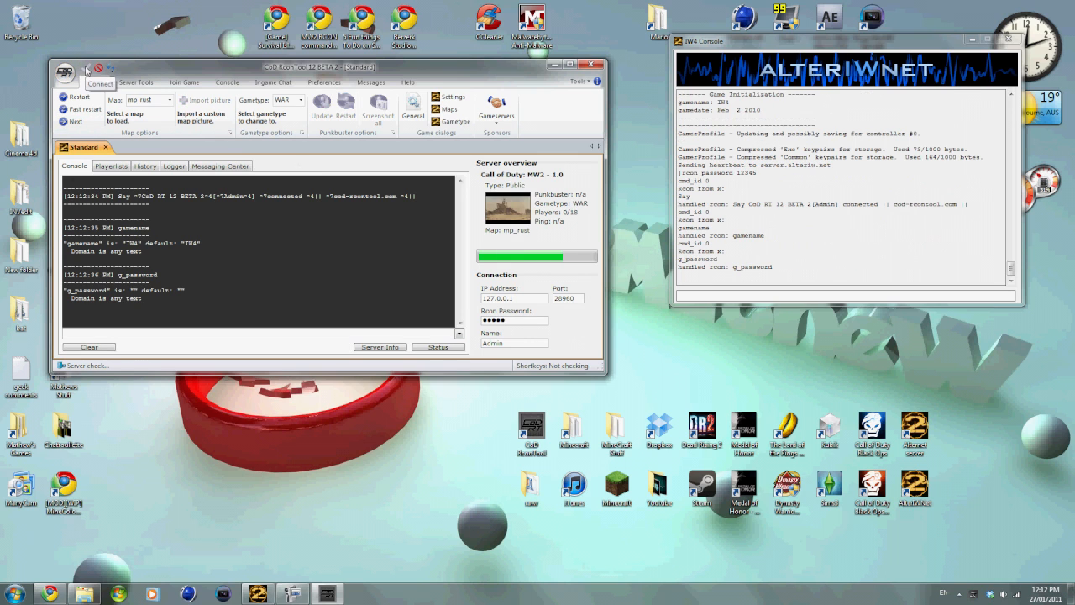
Step: Connect to the local server and confirm loading mp_underpass as the current map
click(102, 82)
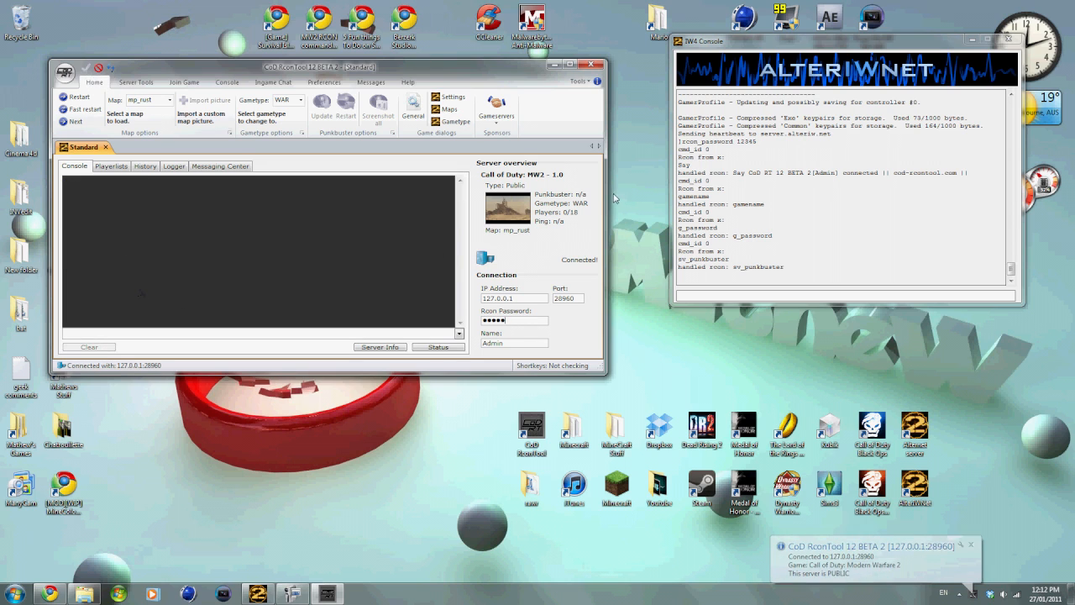
mouse_move(994, 550)
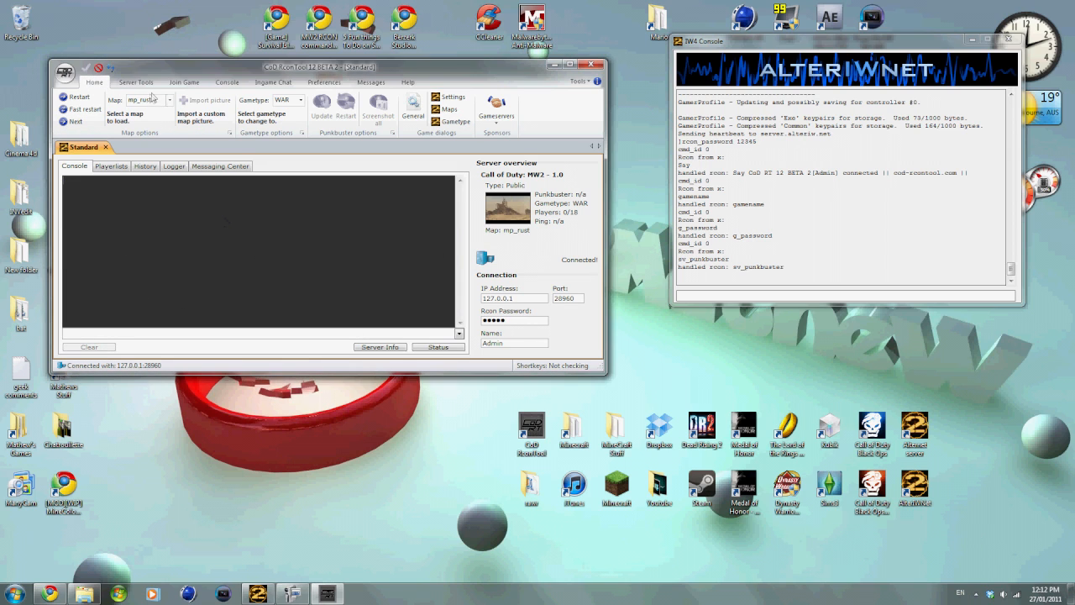
click(170, 99)
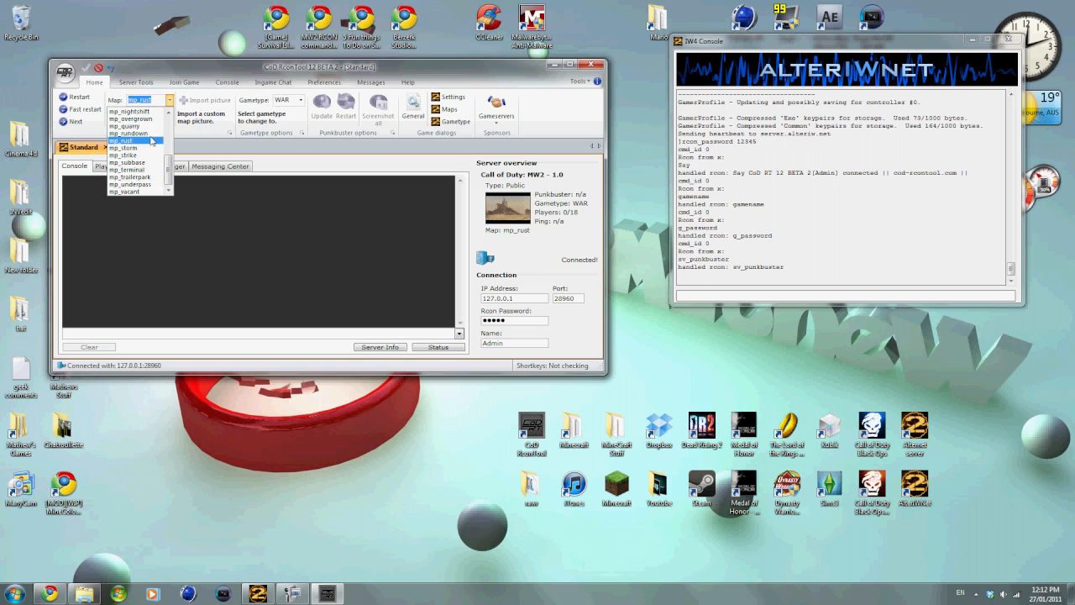
click(130, 184)
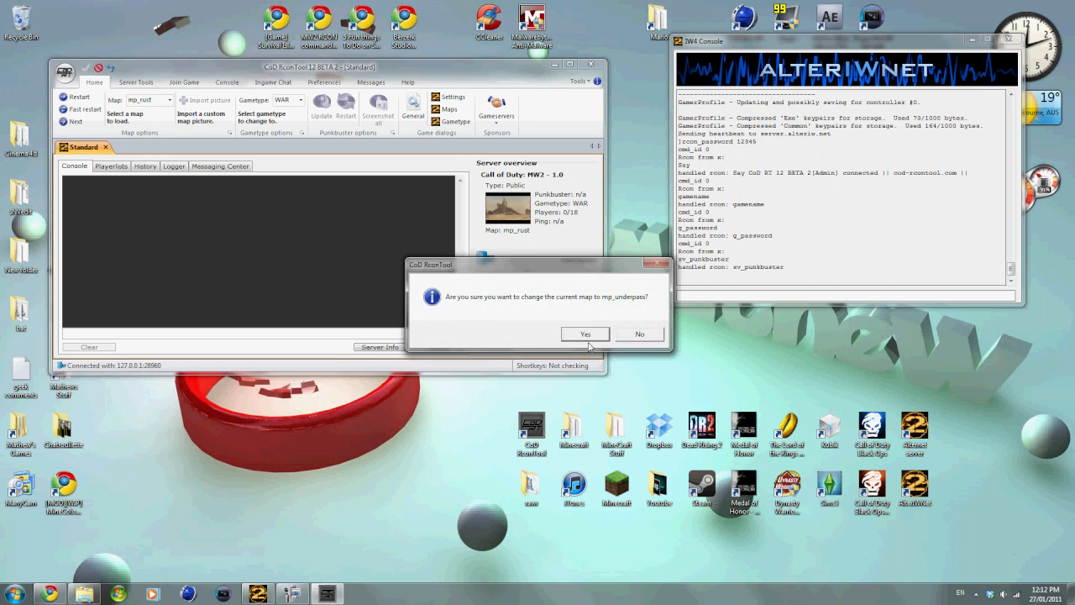
click(584, 333)
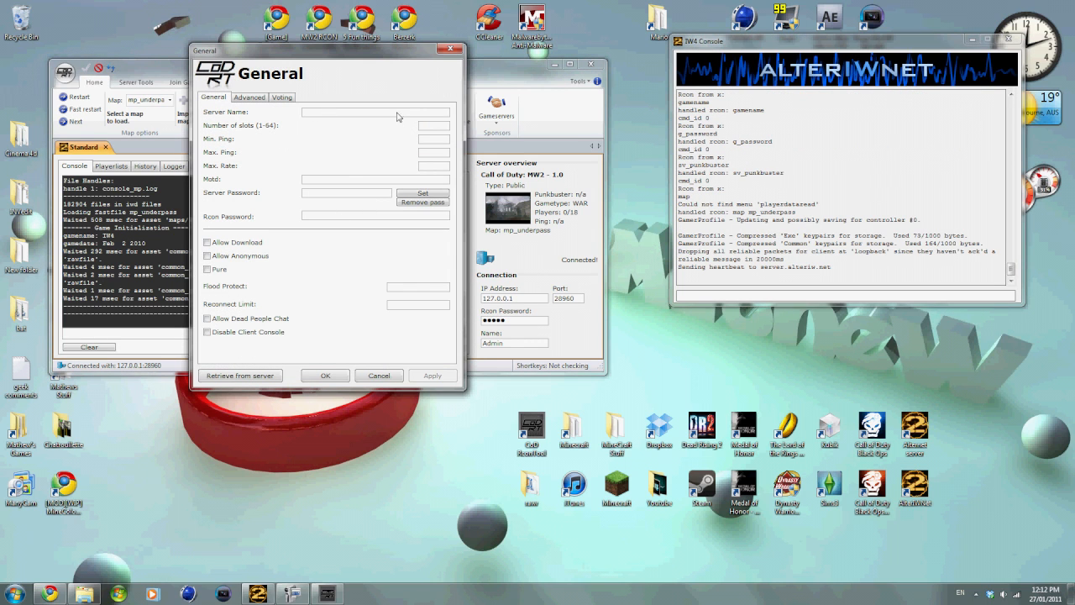
Step: Apply server name 2352 with a 4-slot player limit
text(2352)
text(4)
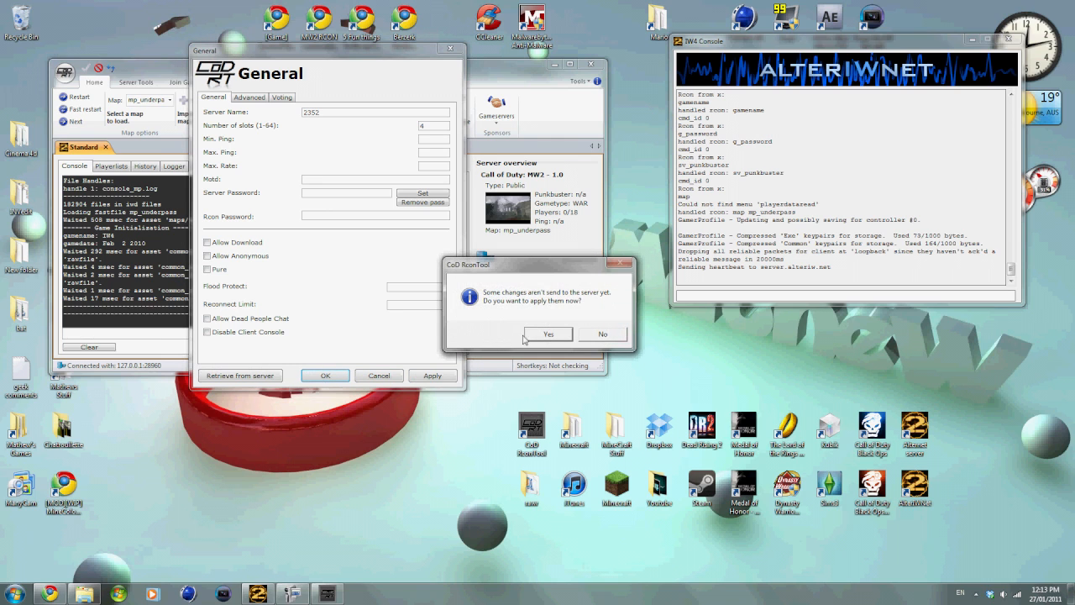
mouse_move(604, 335)
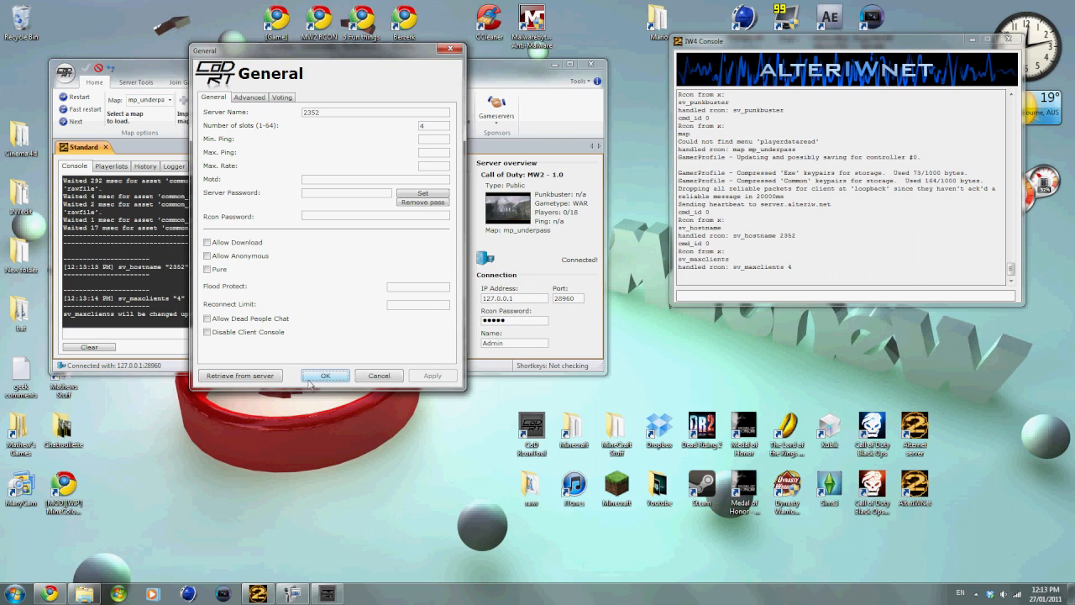
click(324, 376)
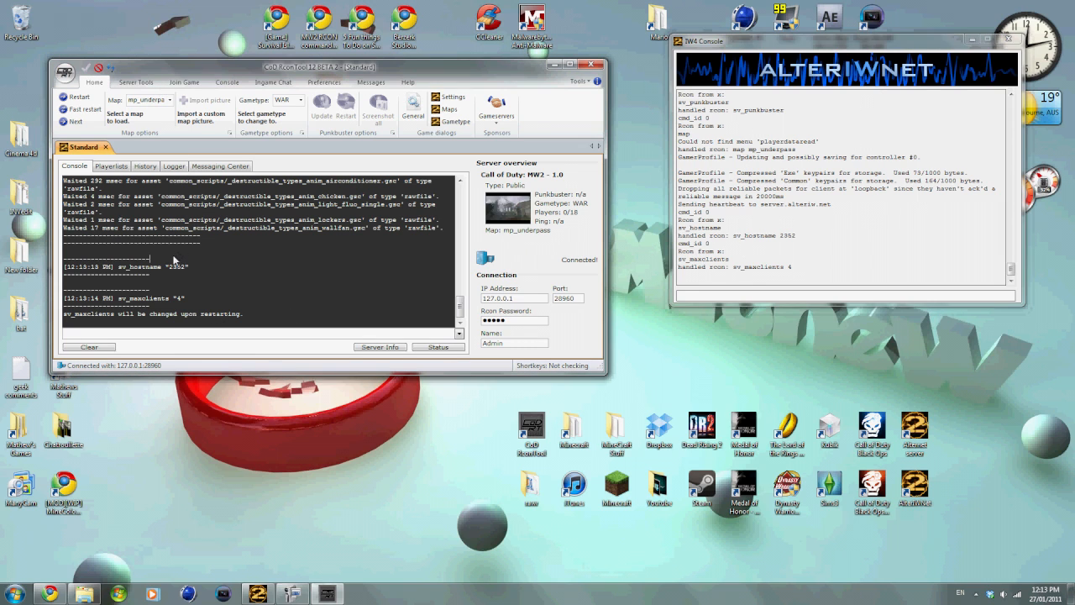
click(451, 96)
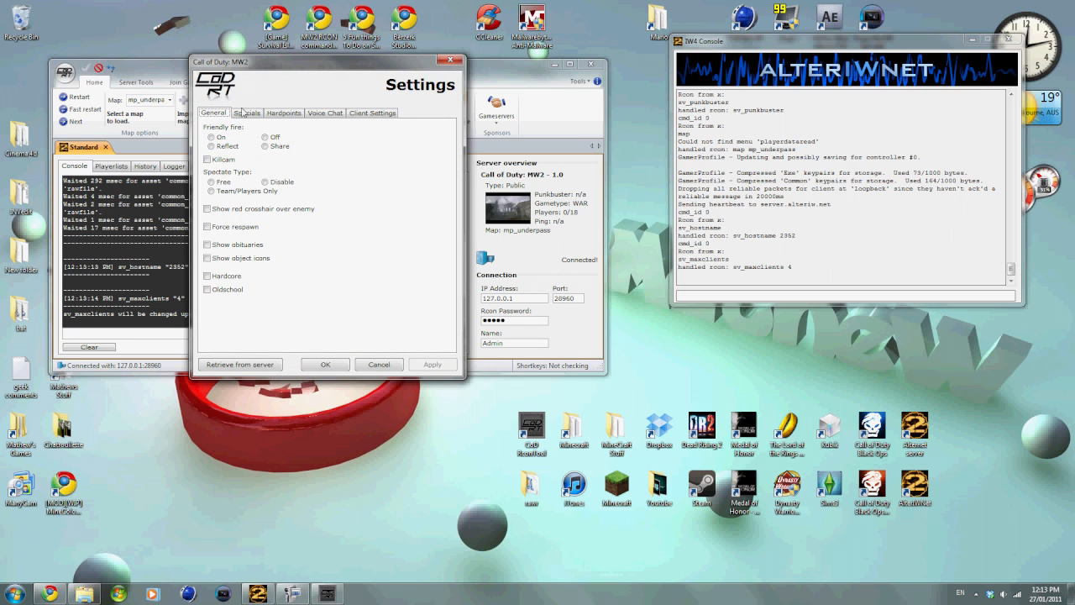
Step: Keep Enable hardpoints unchecked on the Hardpoints tab and confirm the settings
click(246, 112)
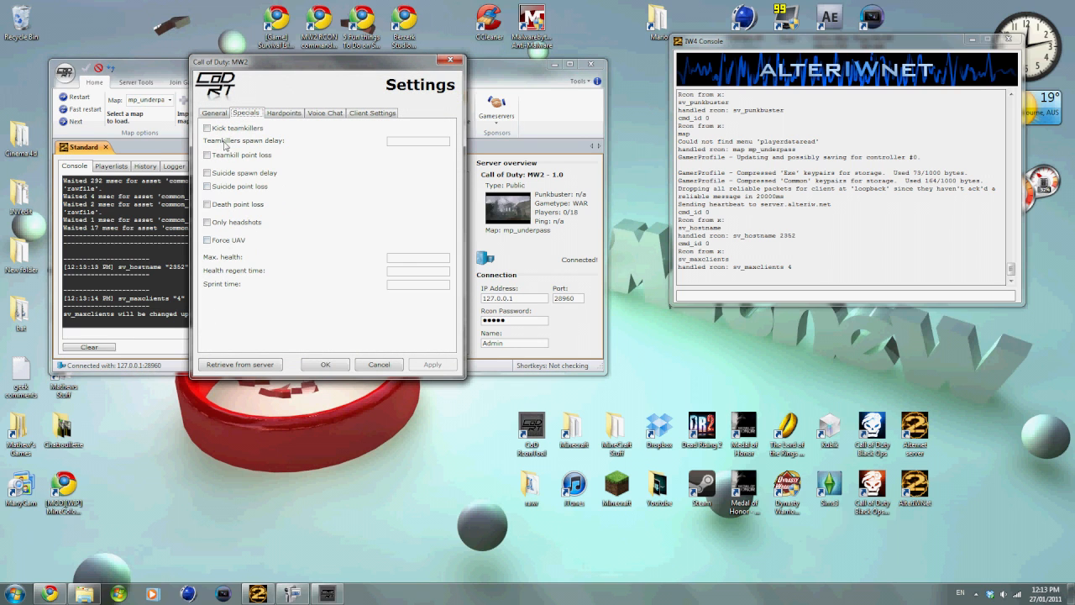
click(283, 112)
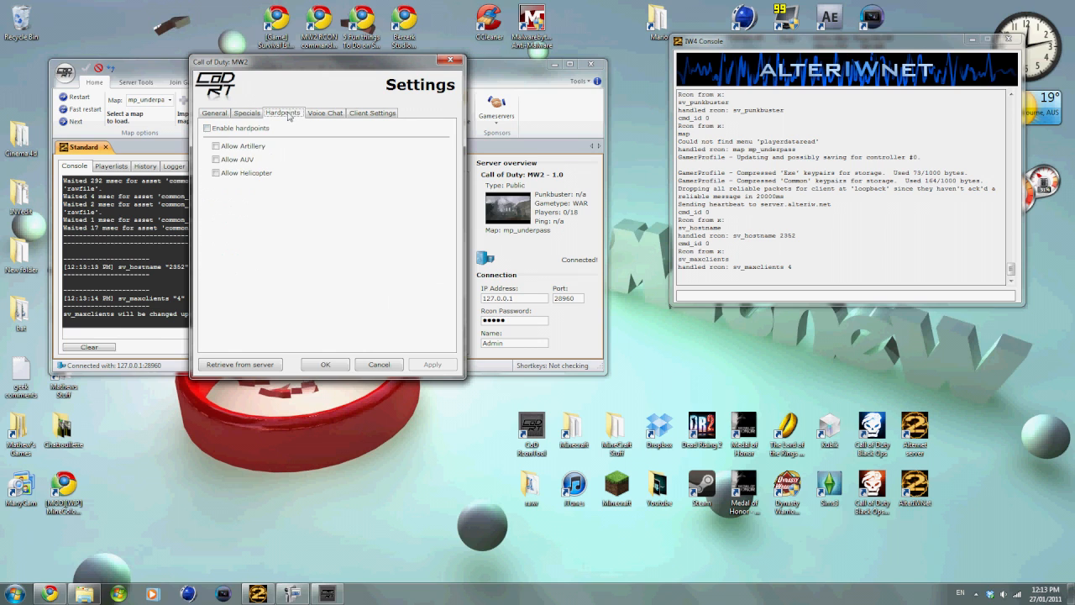
mouse_move(357, 117)
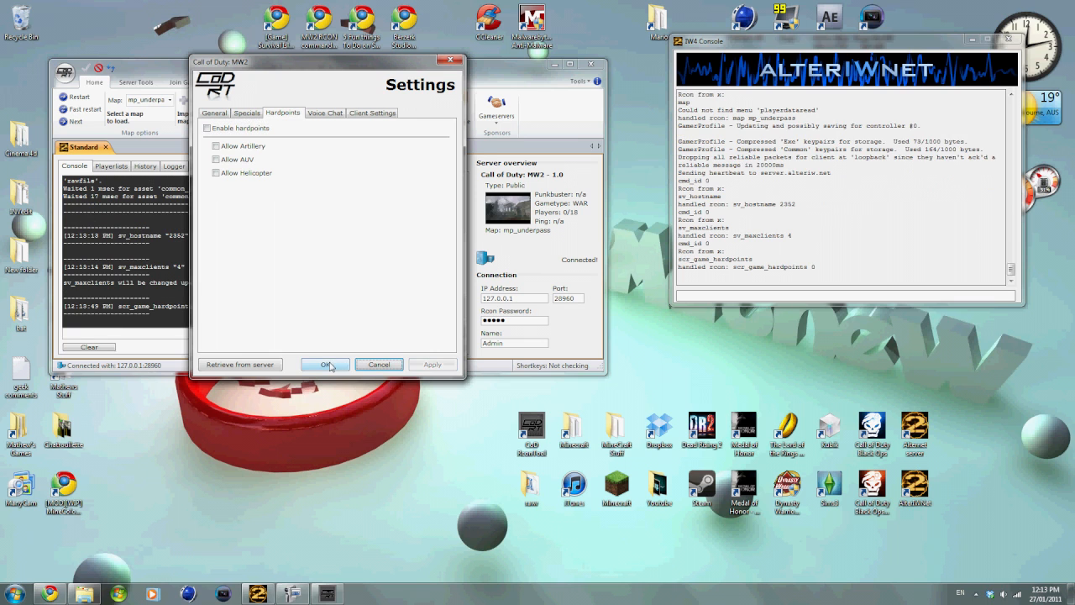
click(324, 364)
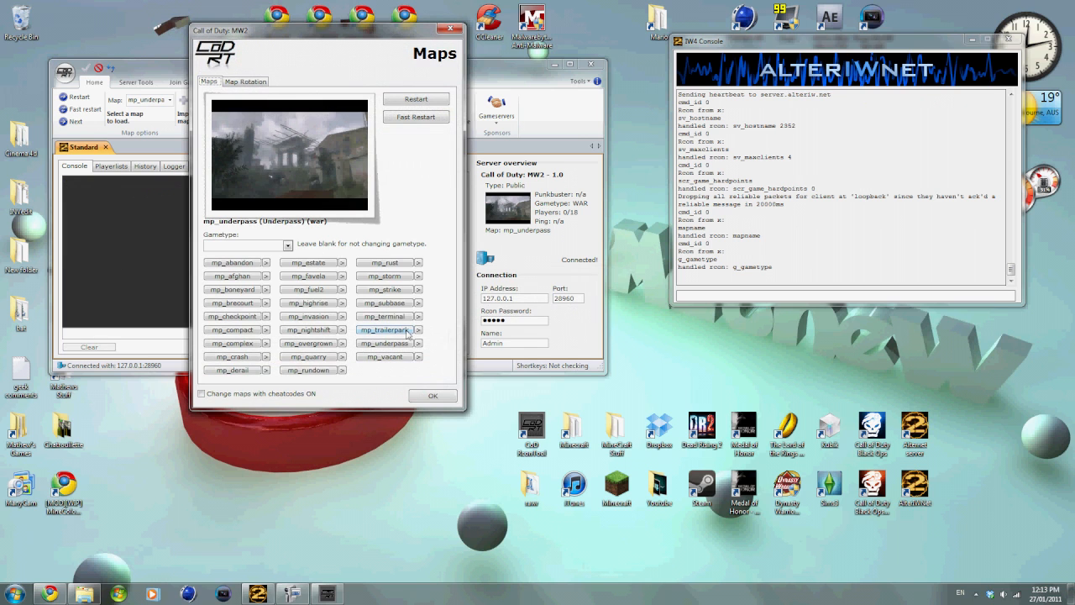
Step: Set a Global Thermo-Nuclear War map rotation containing all maps and close Maps
click(244, 80)
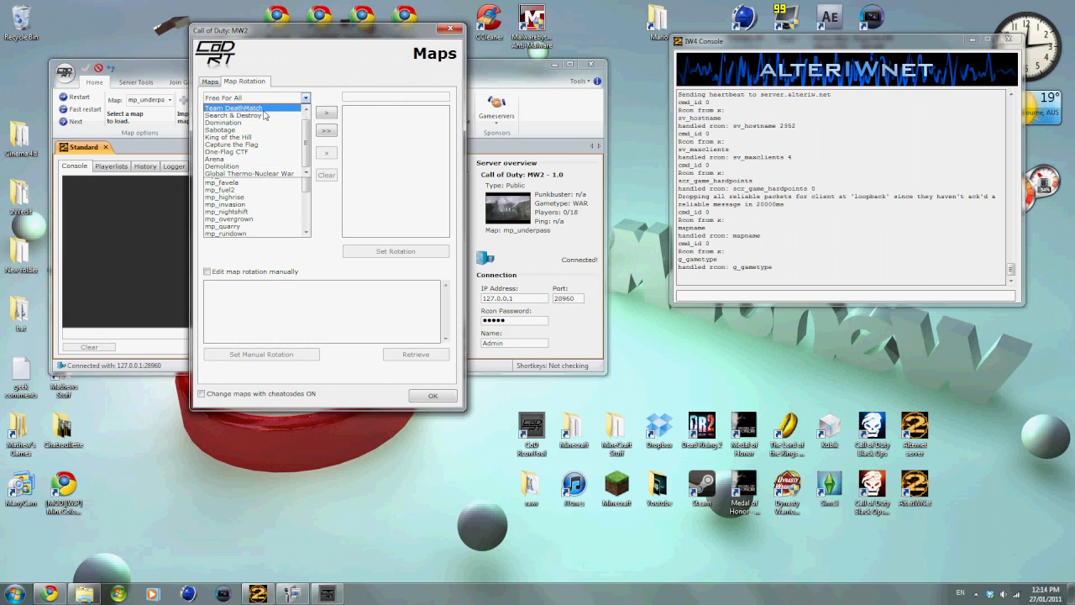
click(230, 144)
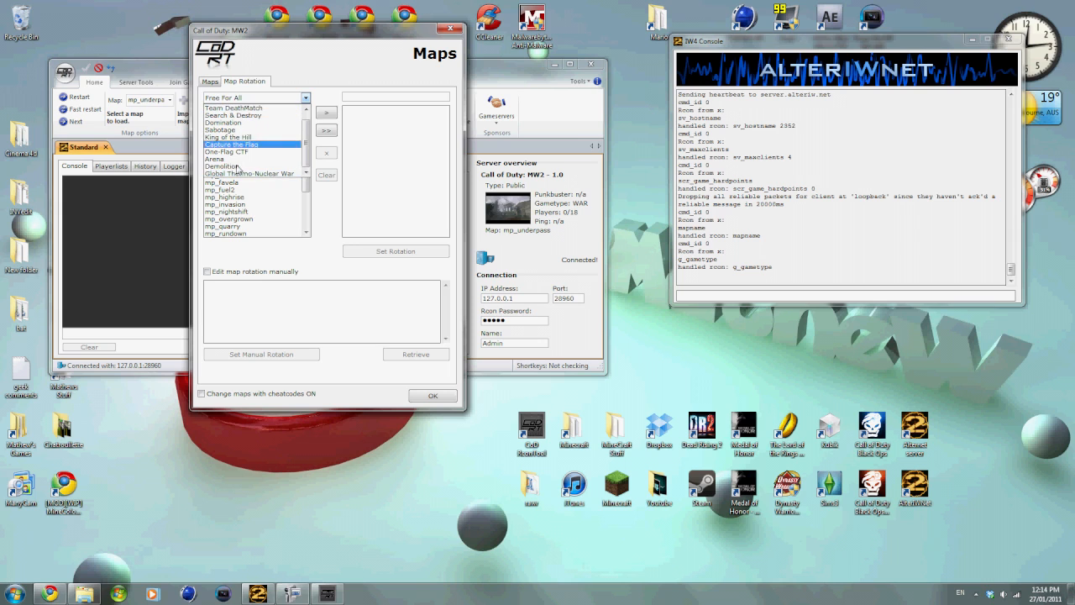
click(249, 172)
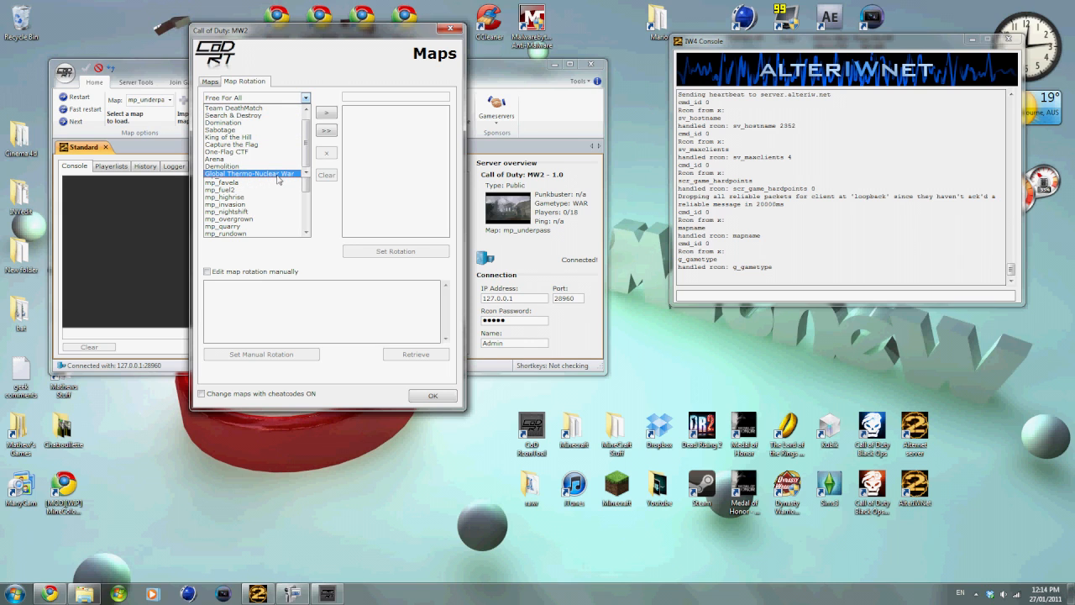
mouse_move(266, 178)
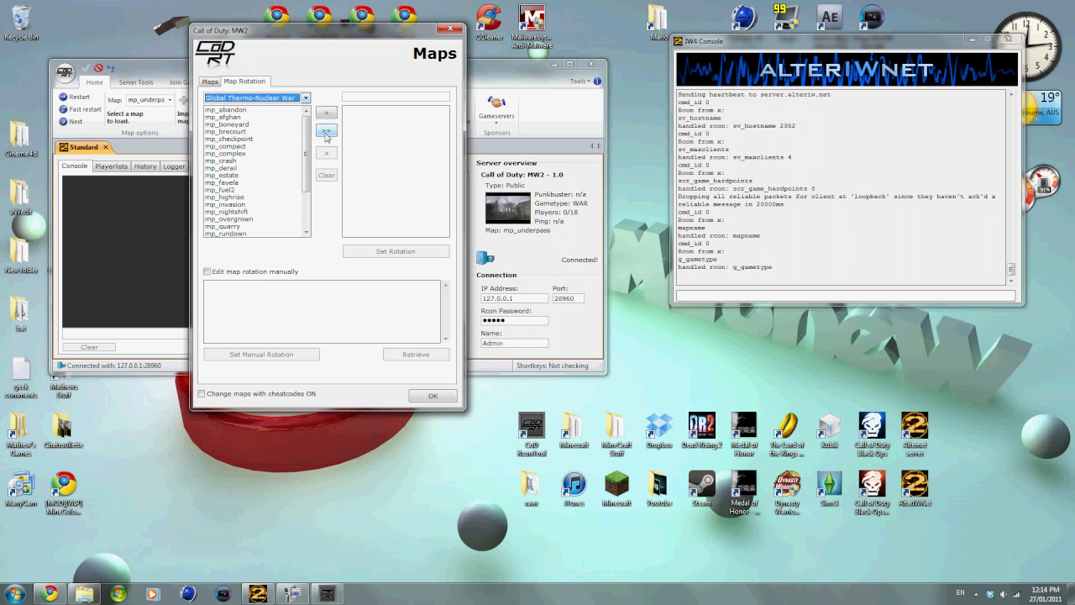
click(327, 129)
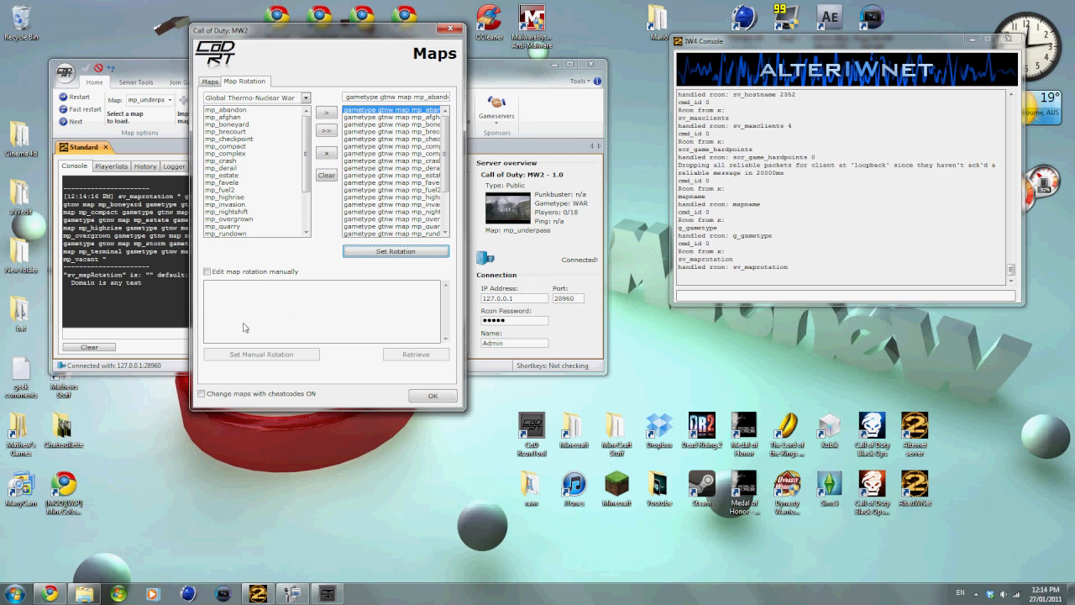
click(431, 395)
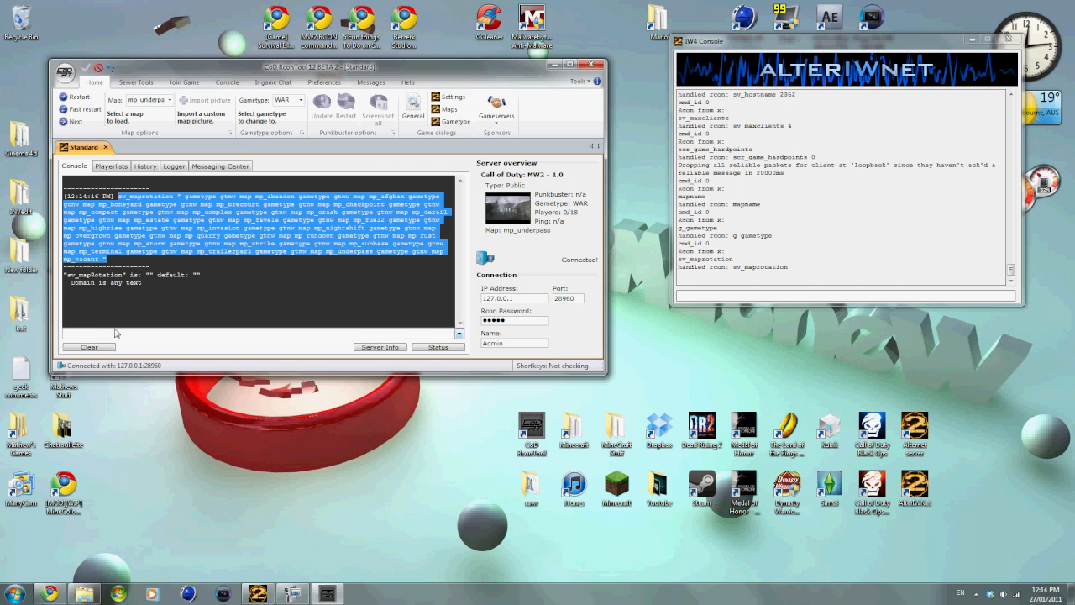
click(311, 284)
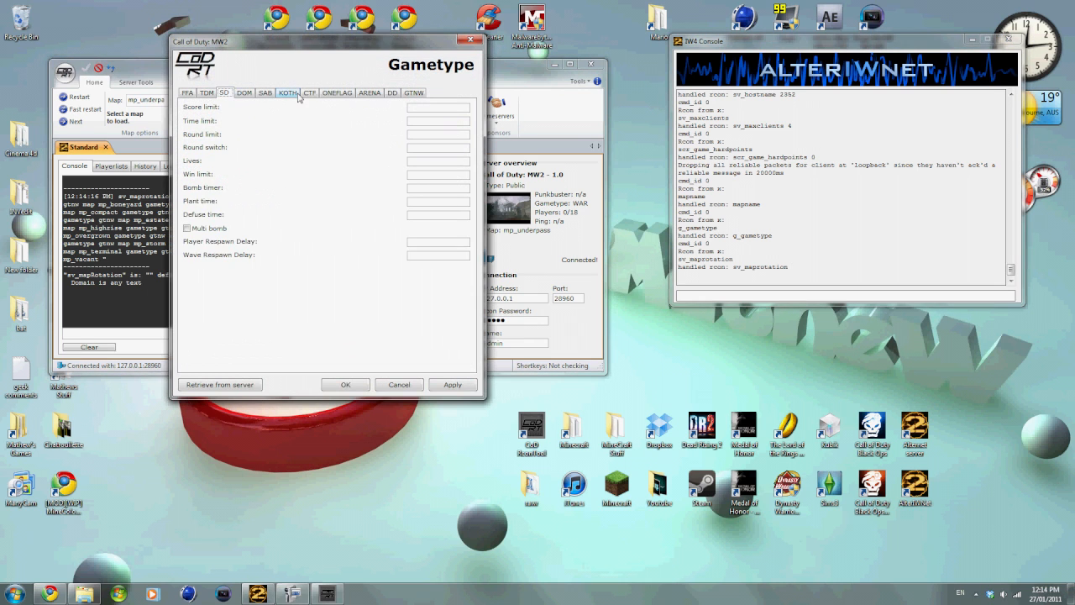
Step: Apply GTNW score limit 0 and time limit 0, then close the Gametype dialog
click(421, 92)
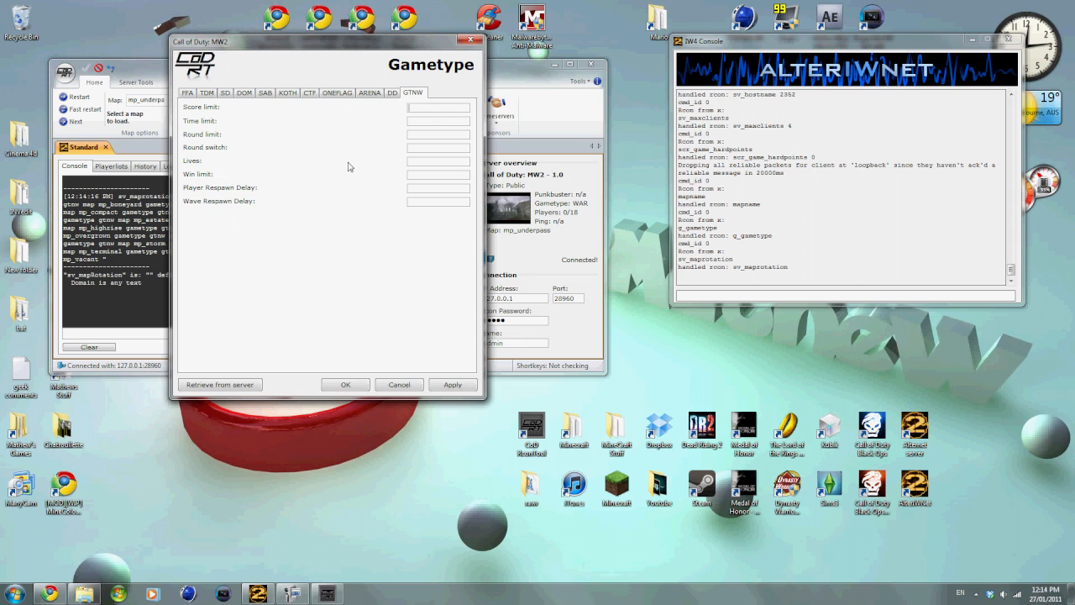
text(0)
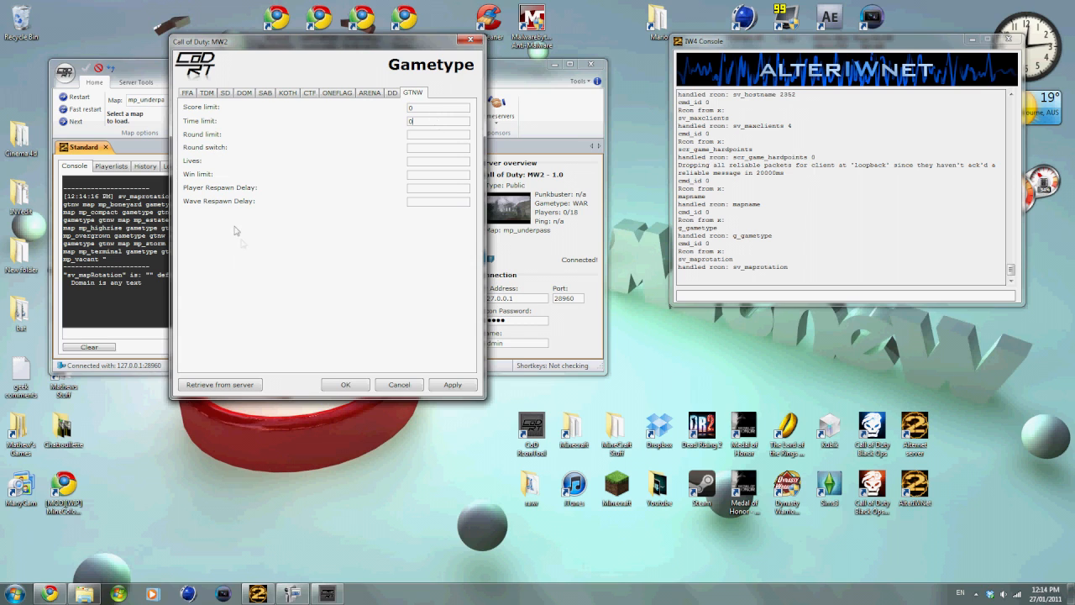
mouse_move(418, 304)
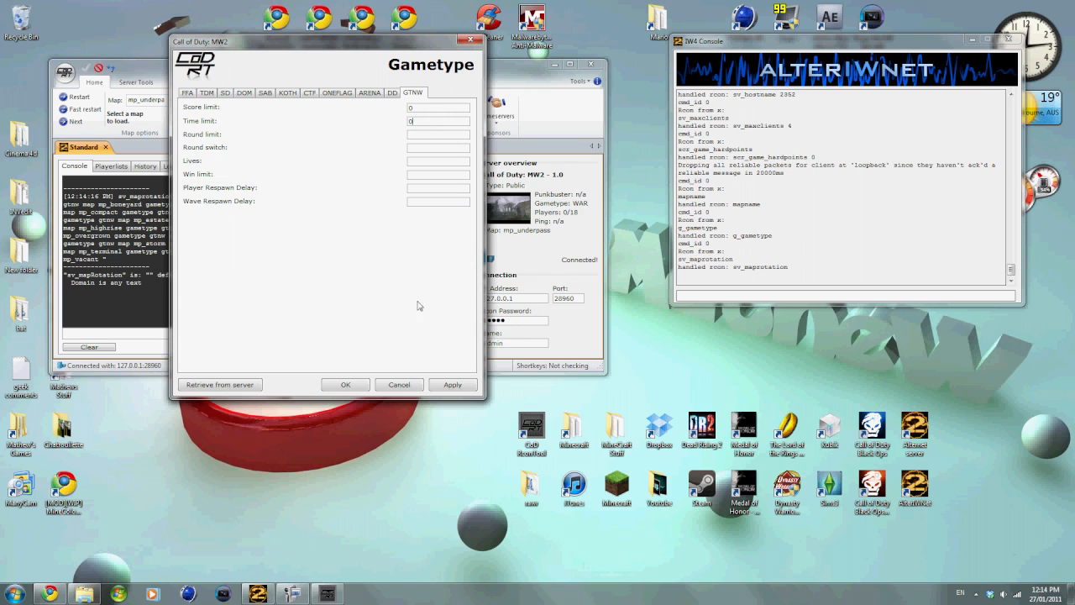
mouse_move(406, 309)
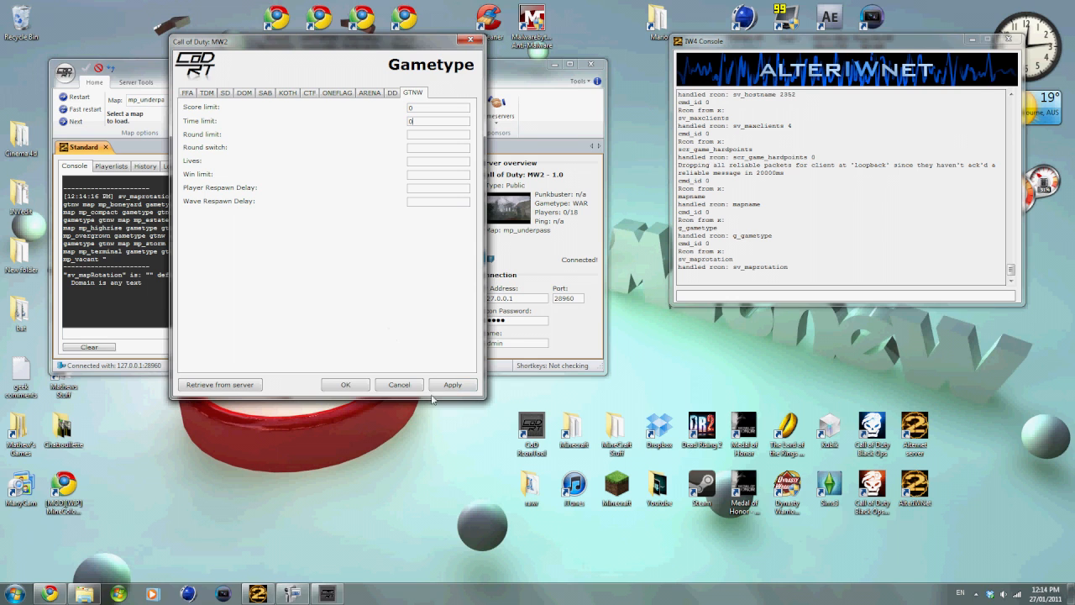
click(452, 383)
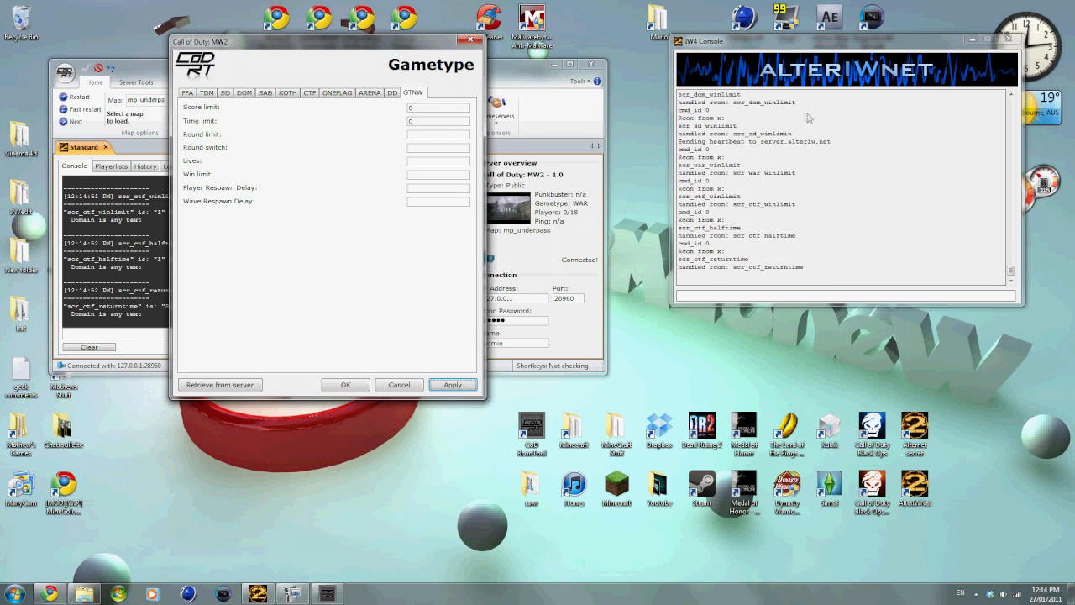
click(344, 383)
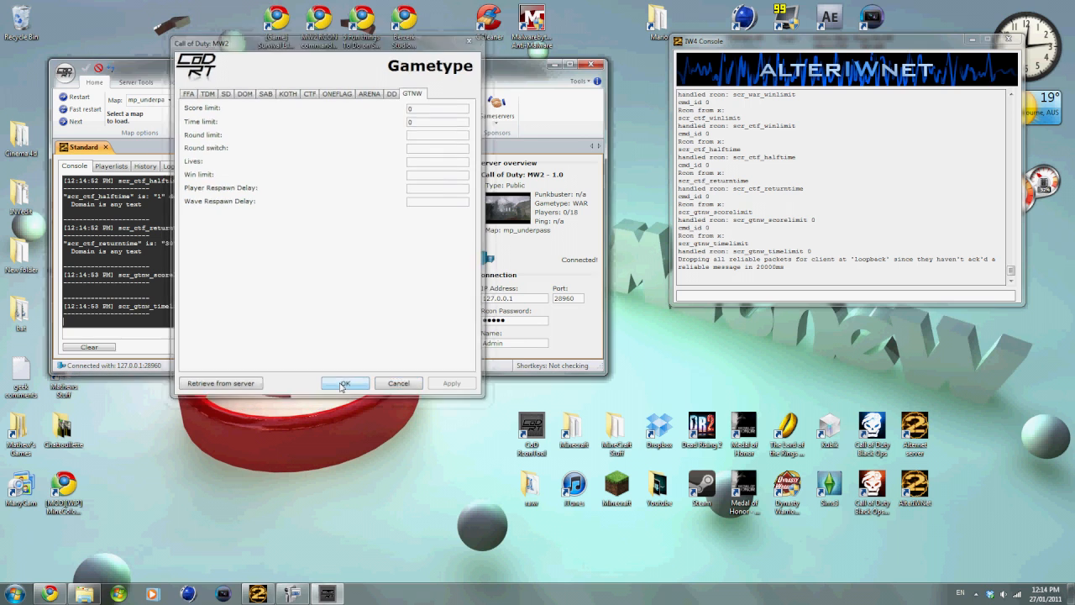
click(345, 382)
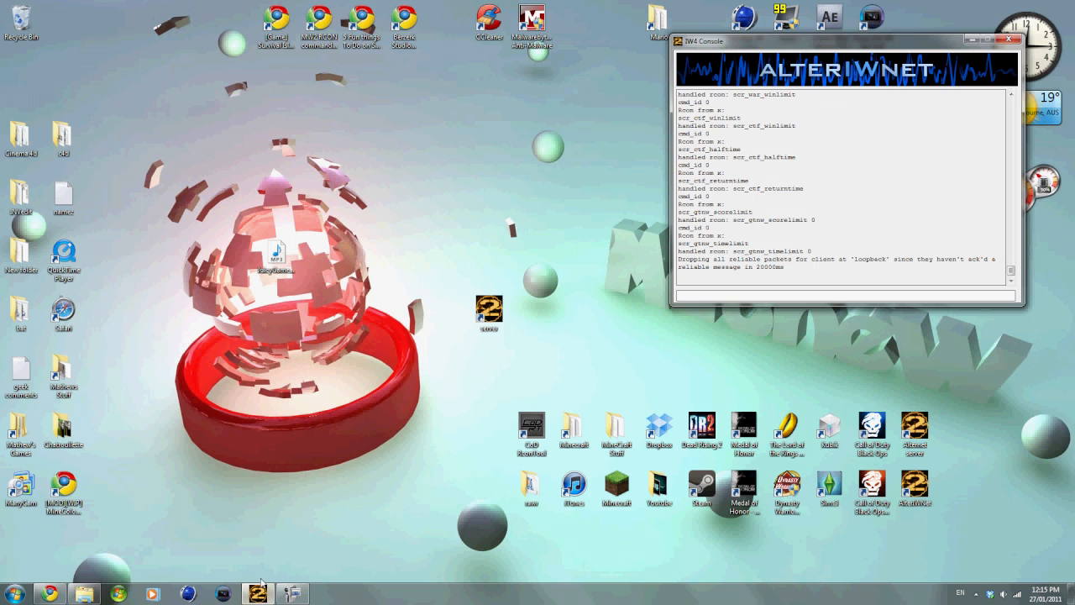
mouse_move(1005, 573)
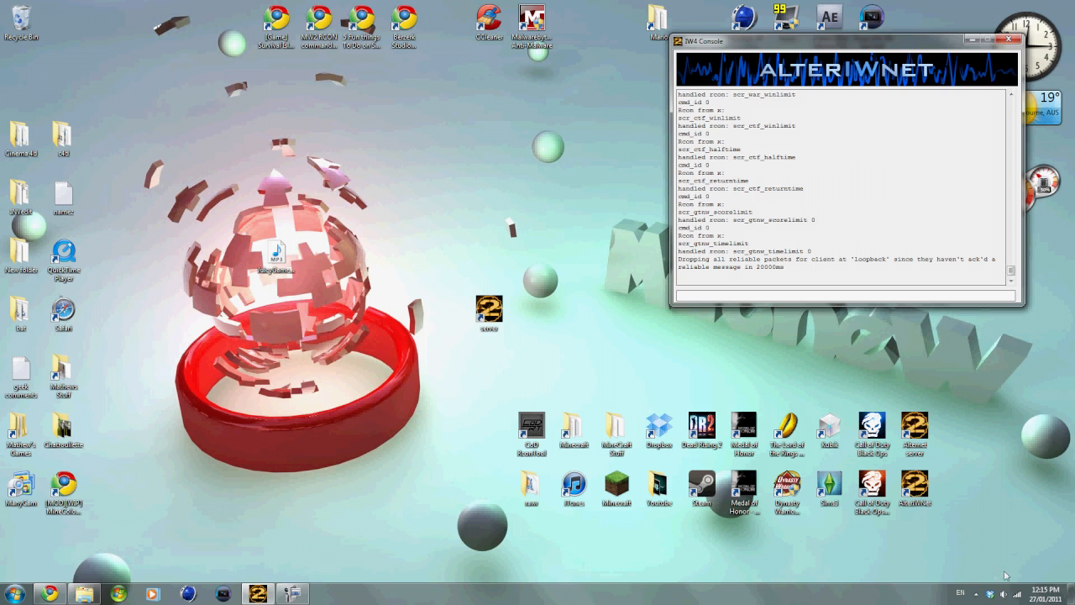
Step: Expand the system tray's hidden icons panel
click(971, 591)
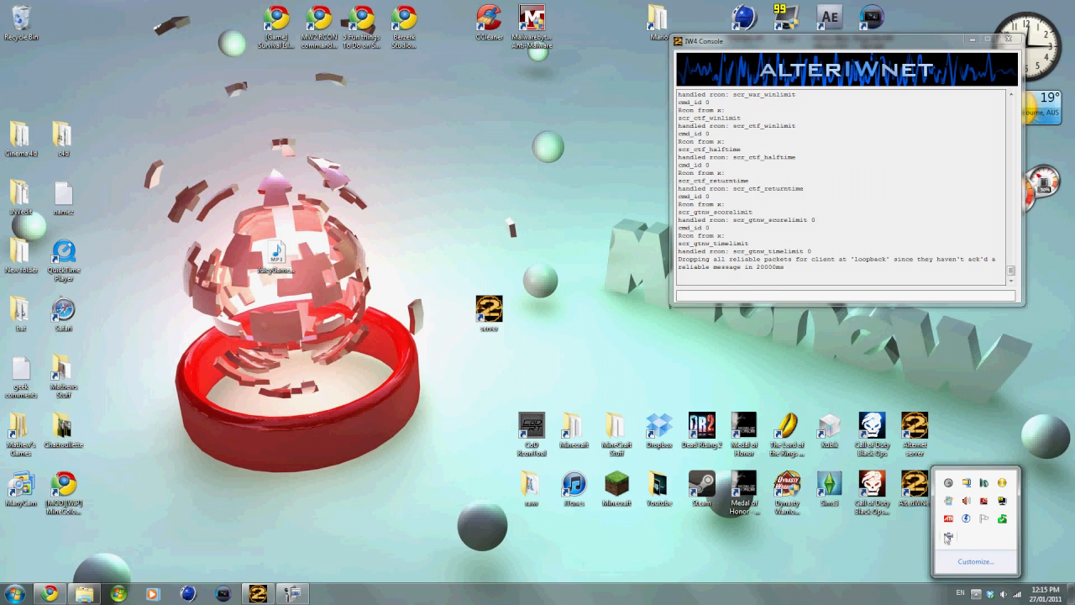